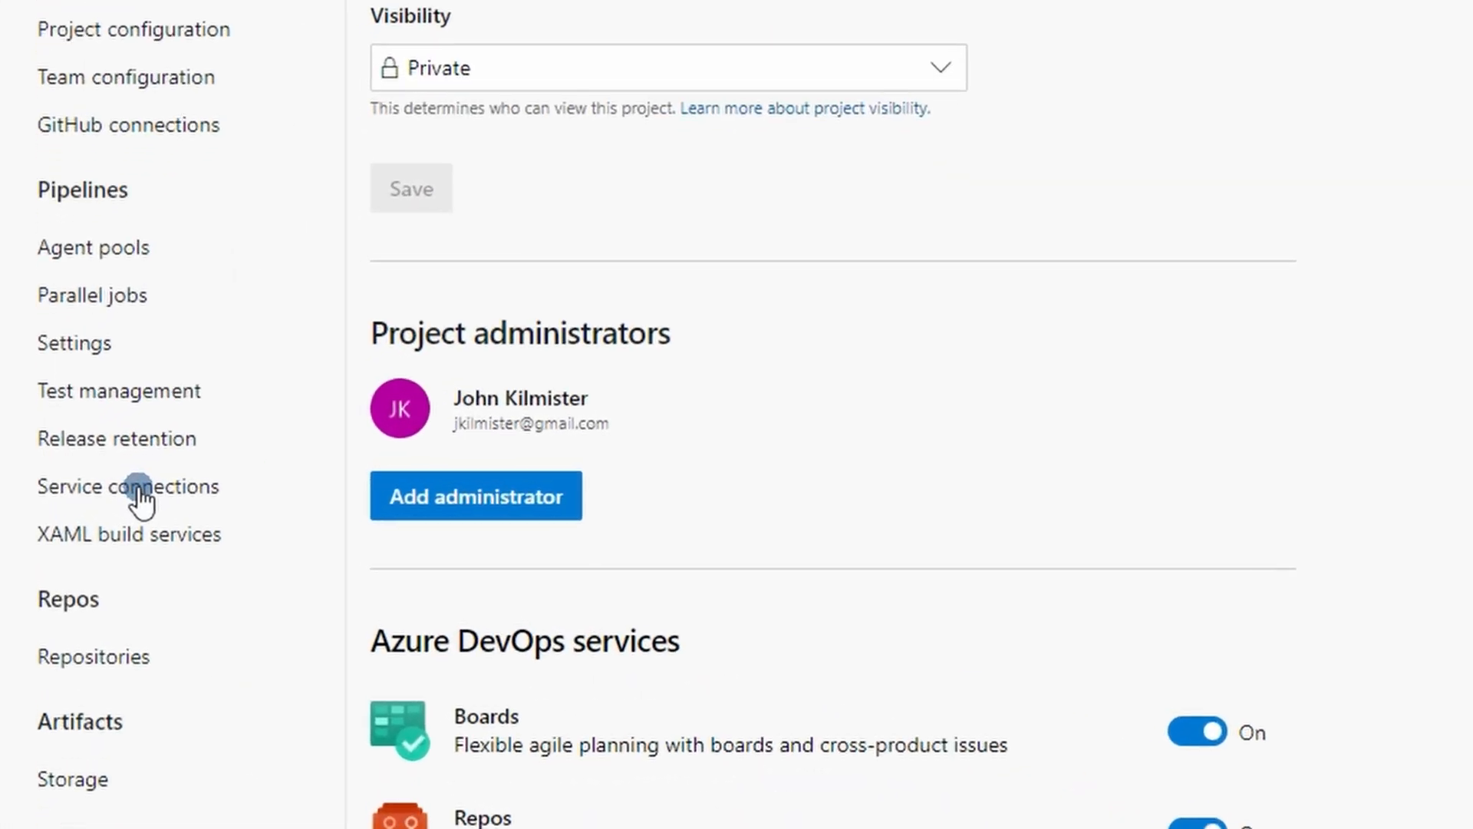
Step: Start a new service connection from Project Settings with Azure Resource Manager as its type
left_click(128, 486)
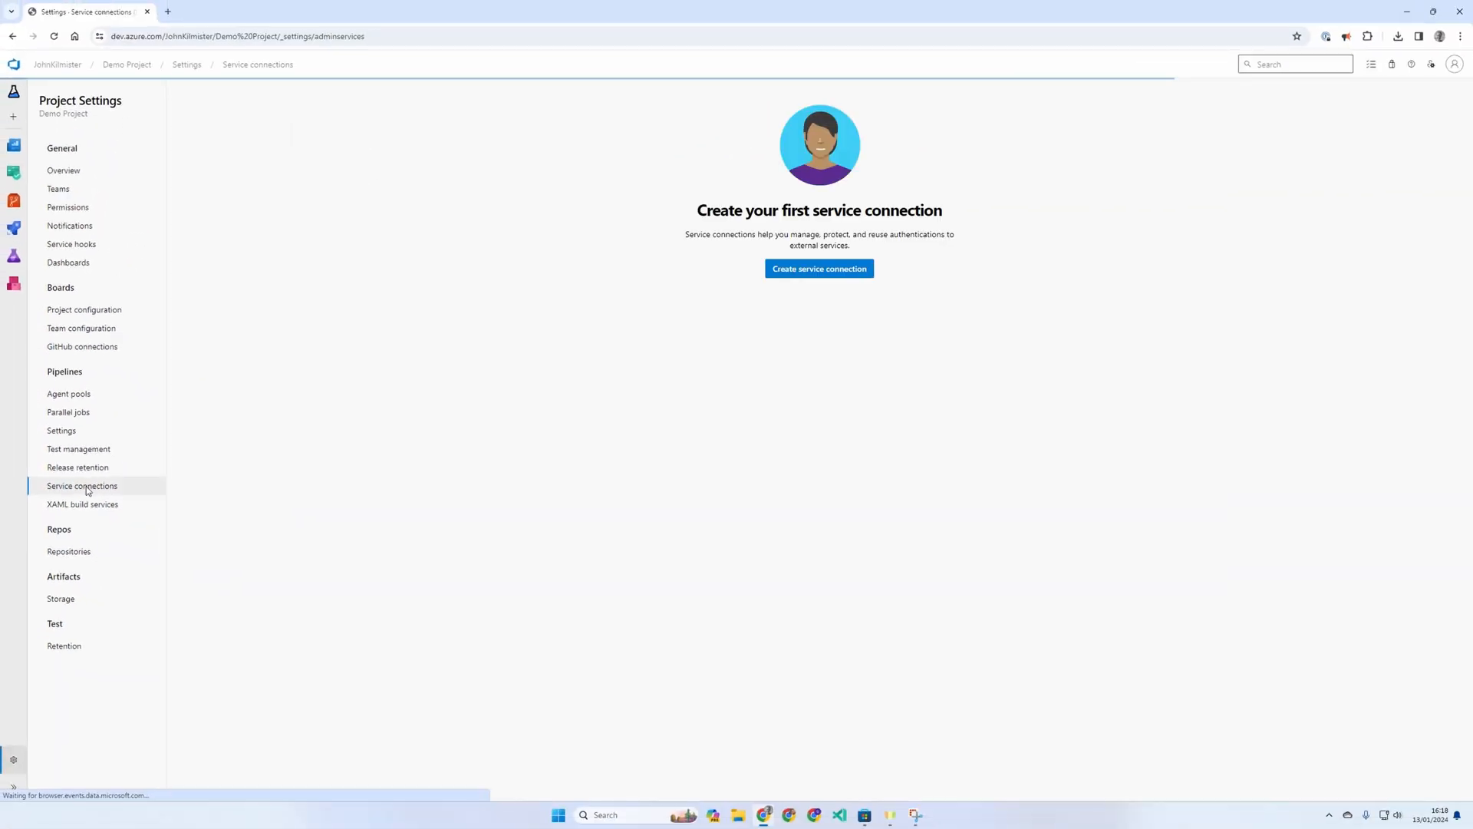
left_click(817, 269)
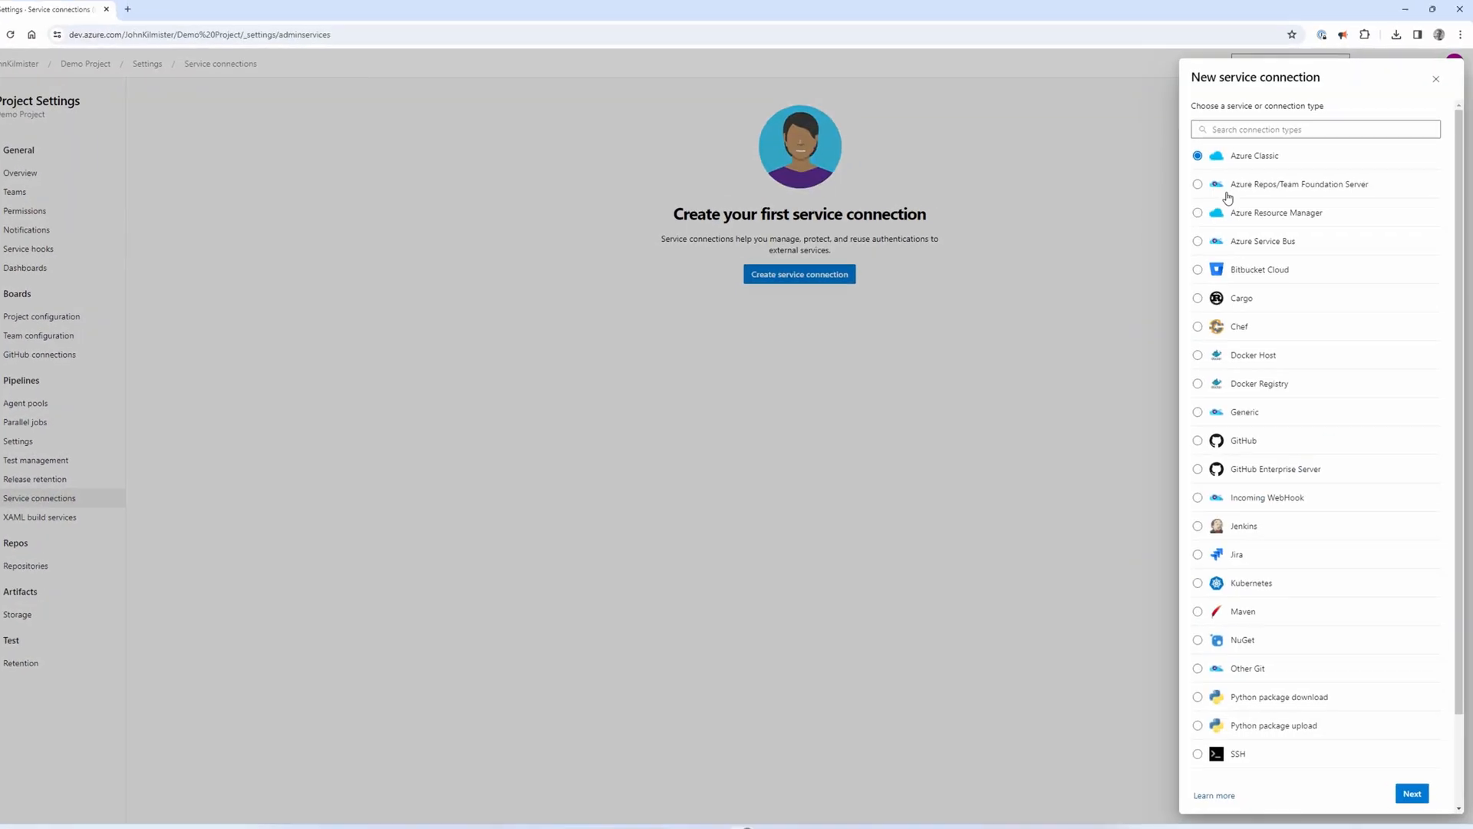
left_click(1199, 212)
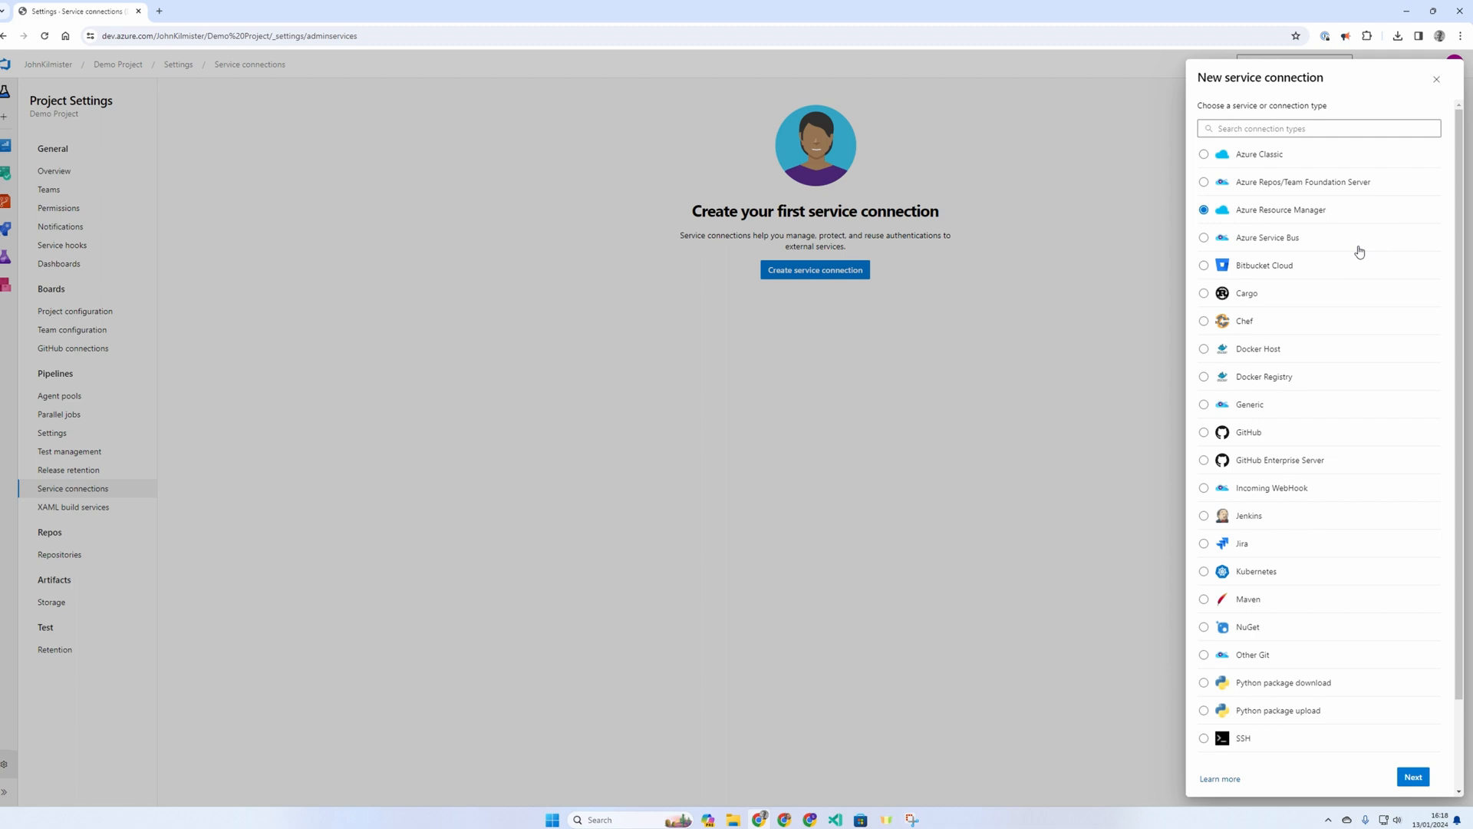
Step: Keep Workload Identity federation (automatic), name the connection 'Demo' and save it
left_click(1411, 777)
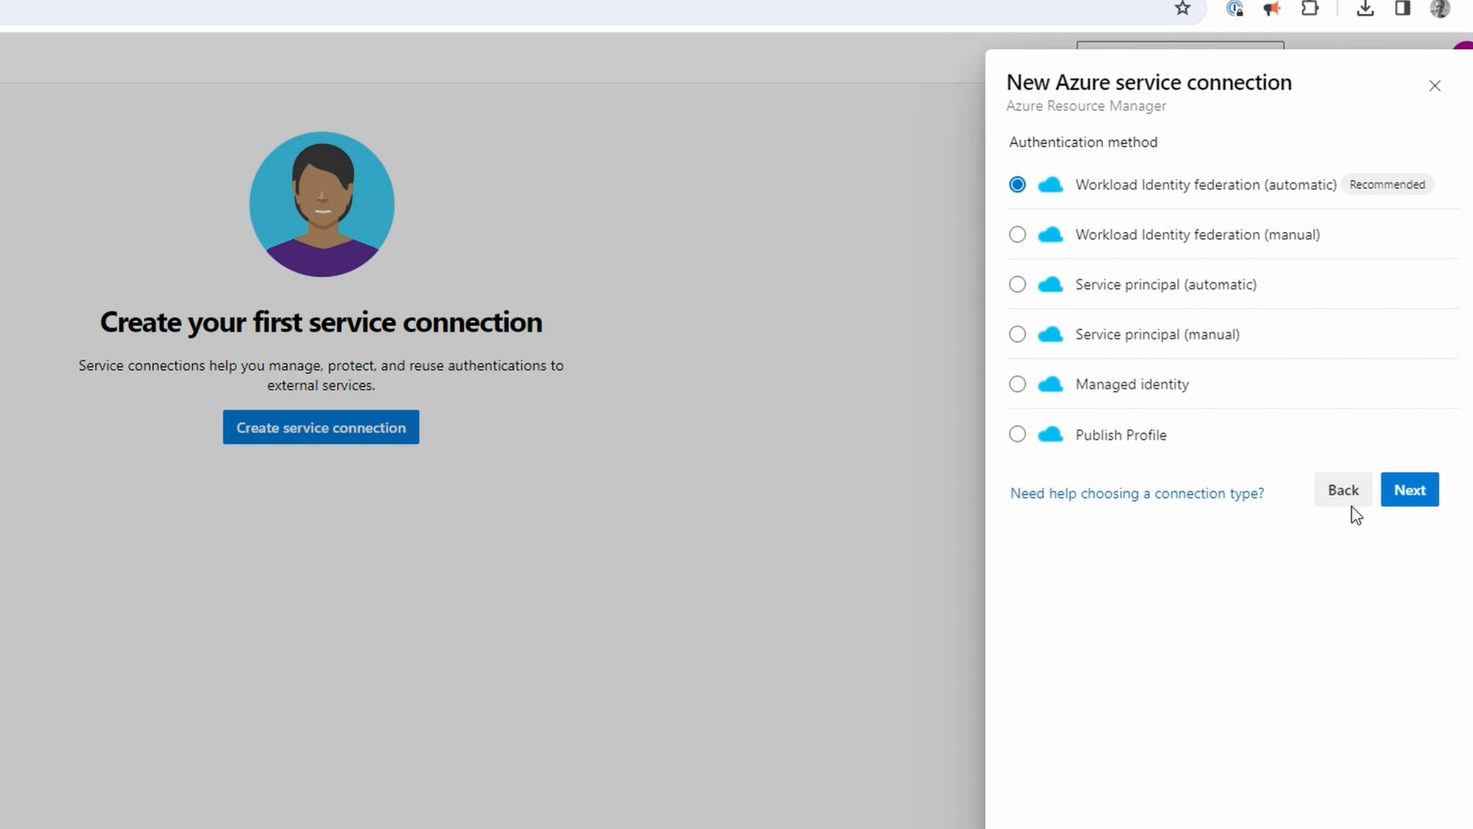
left_click(1408, 488)
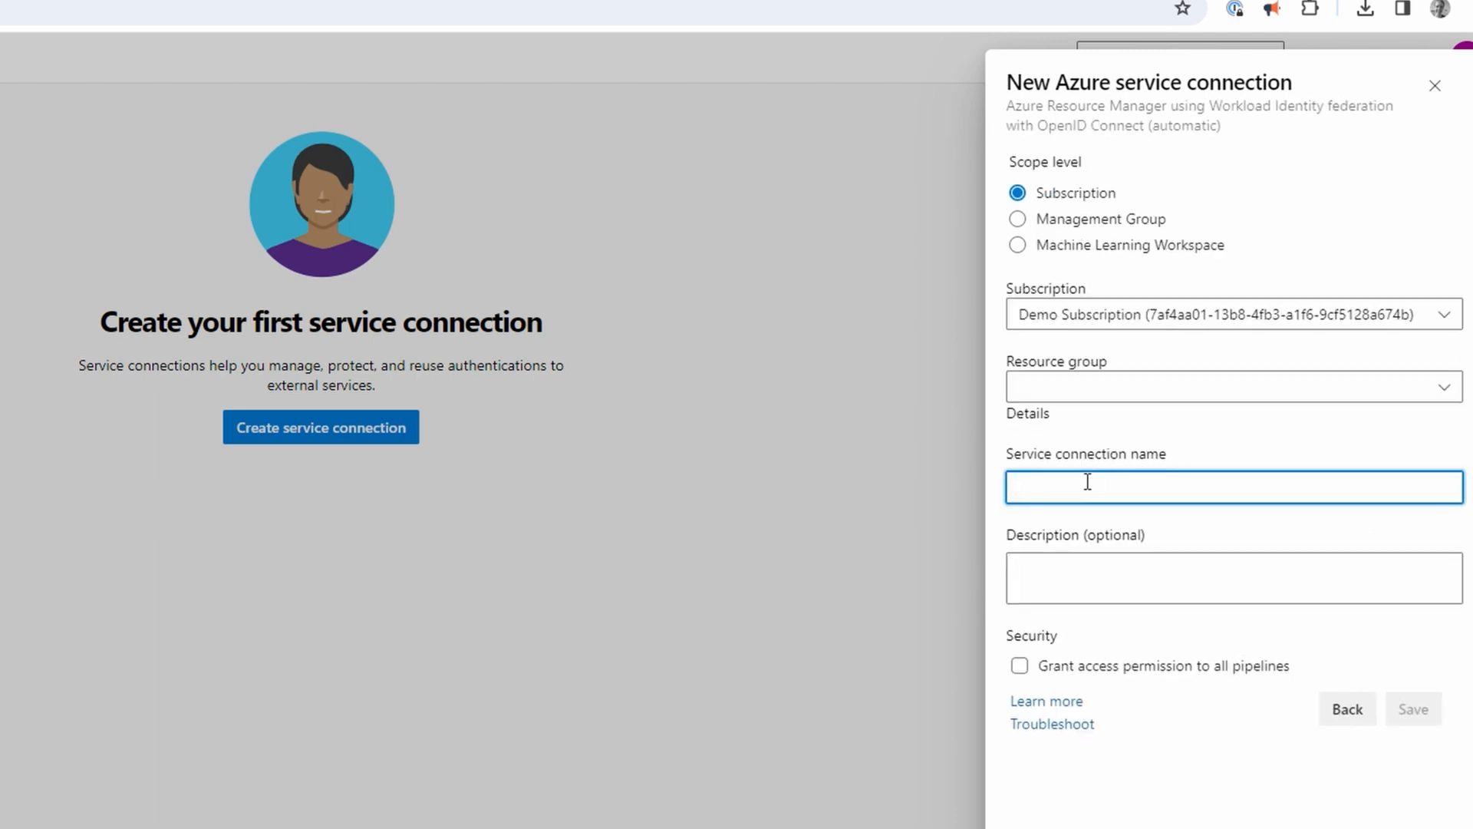
type("Demo")
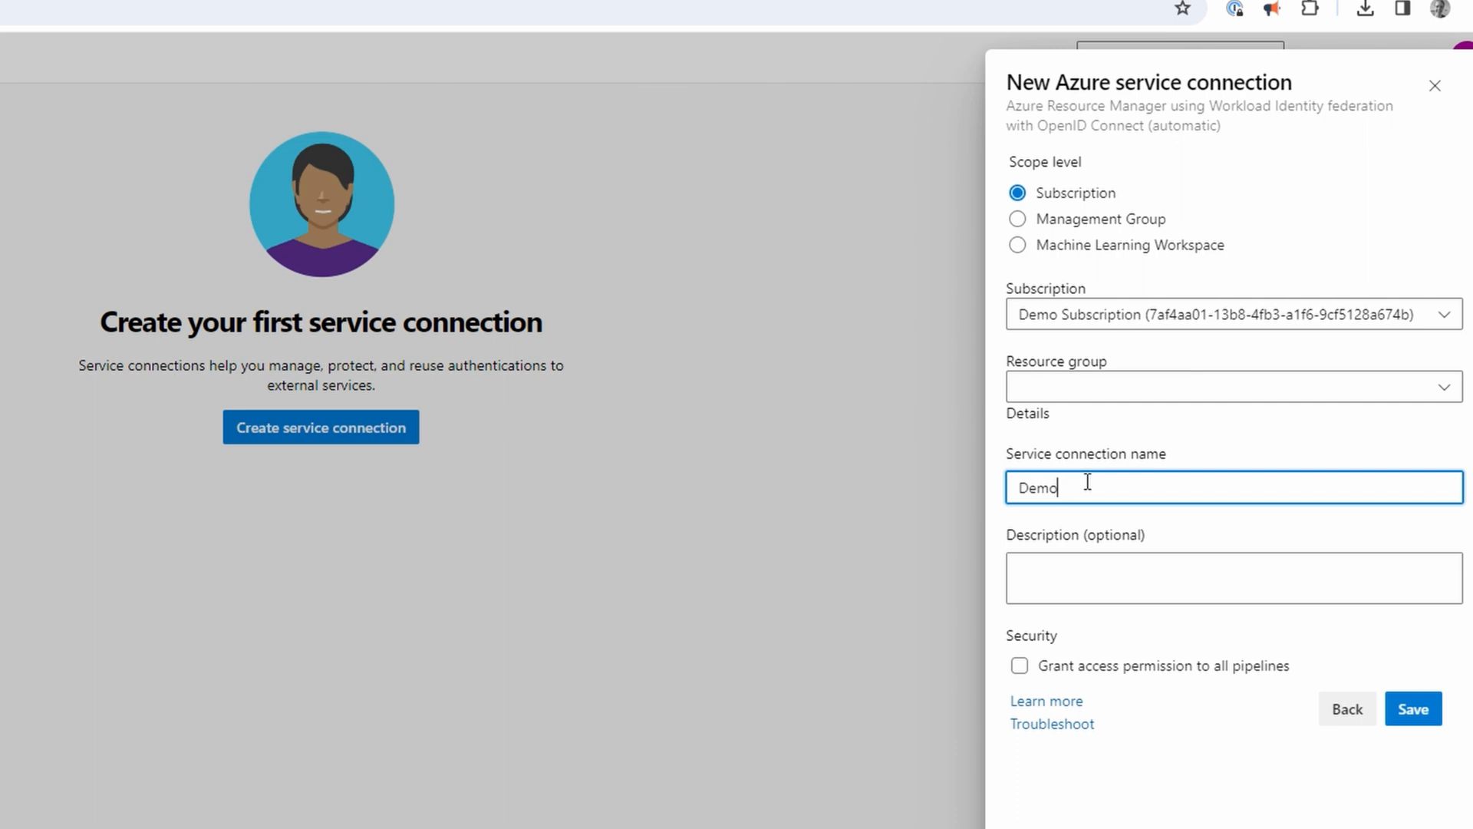
left_click(1413, 709)
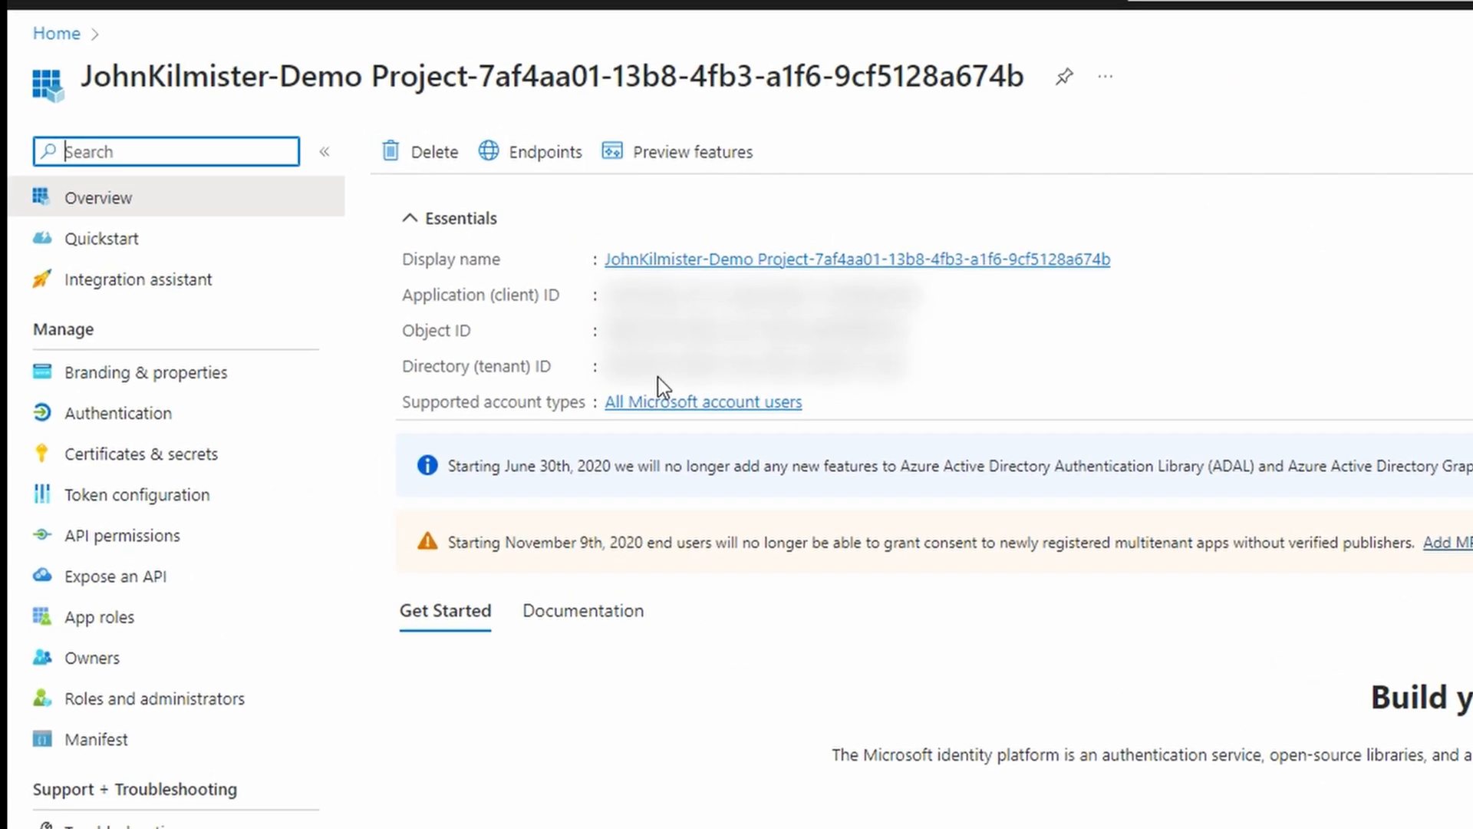
Step: View the federated credential under the app registration's Certificates & secrets
left_click(143, 453)
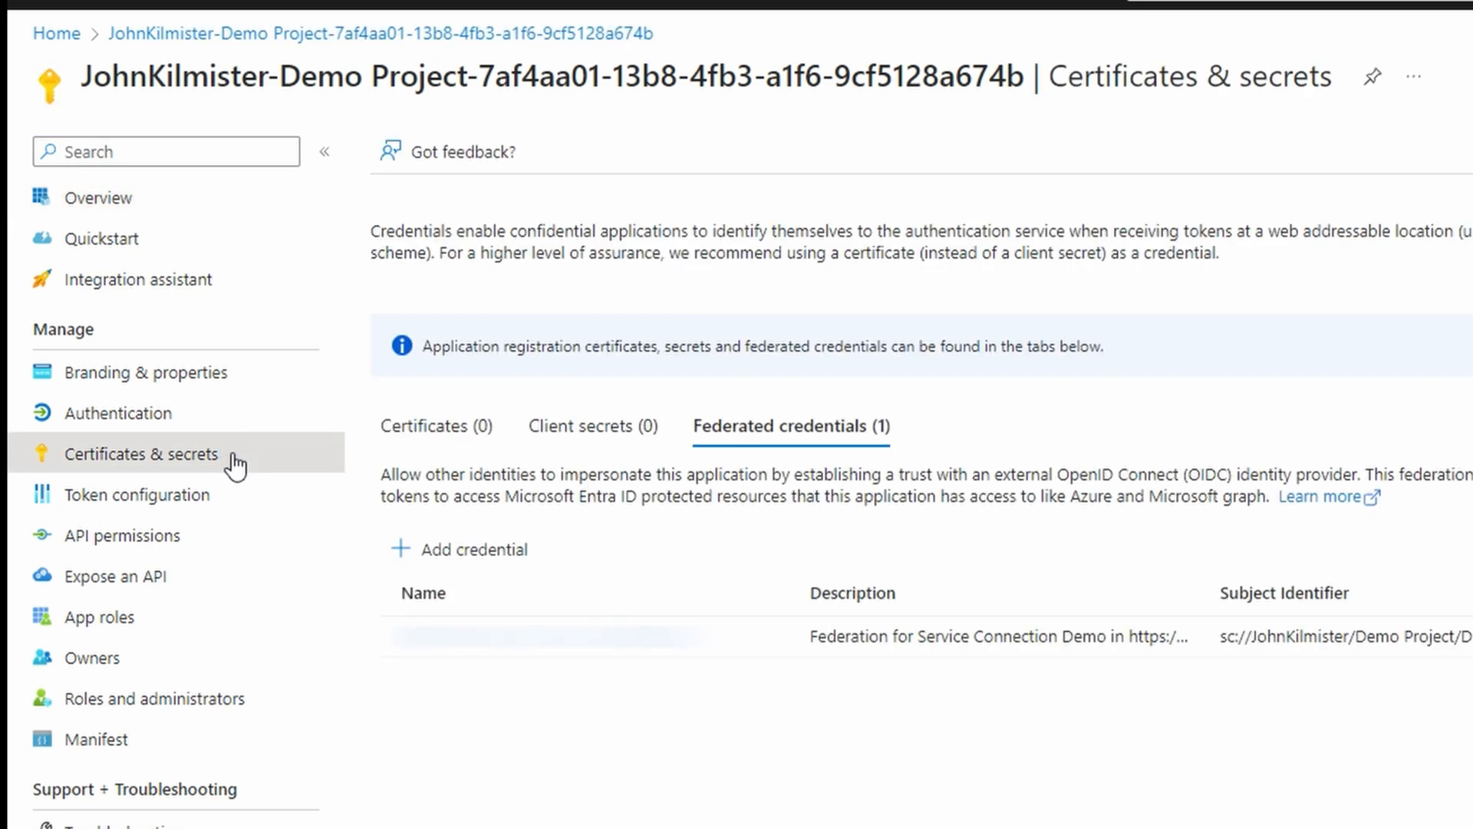
mouse_move(706, 700)
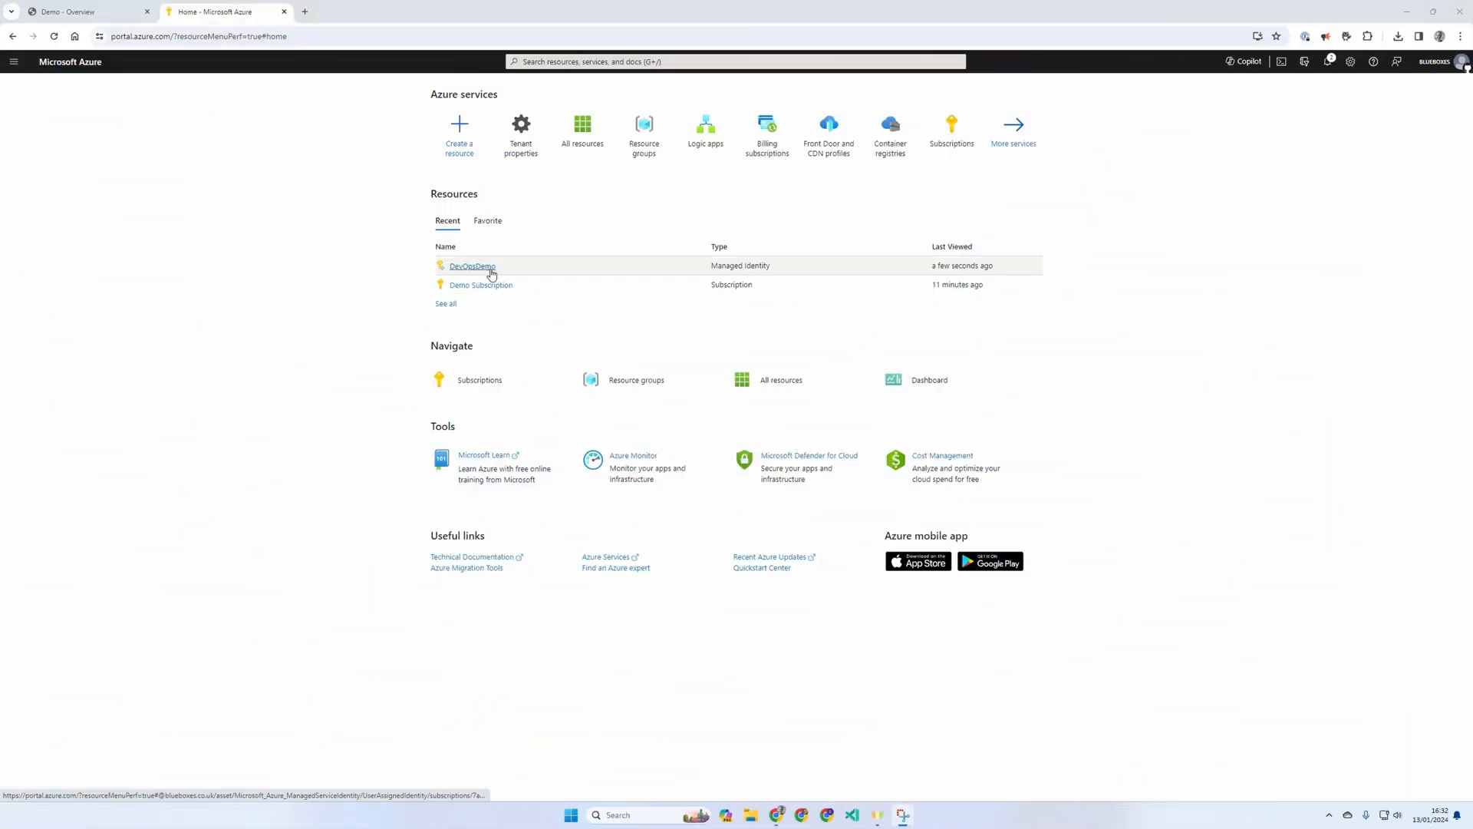
Step: Assign the DevOpsDemo managed identity the Reader role on Demo Subscription
left_click(471, 266)
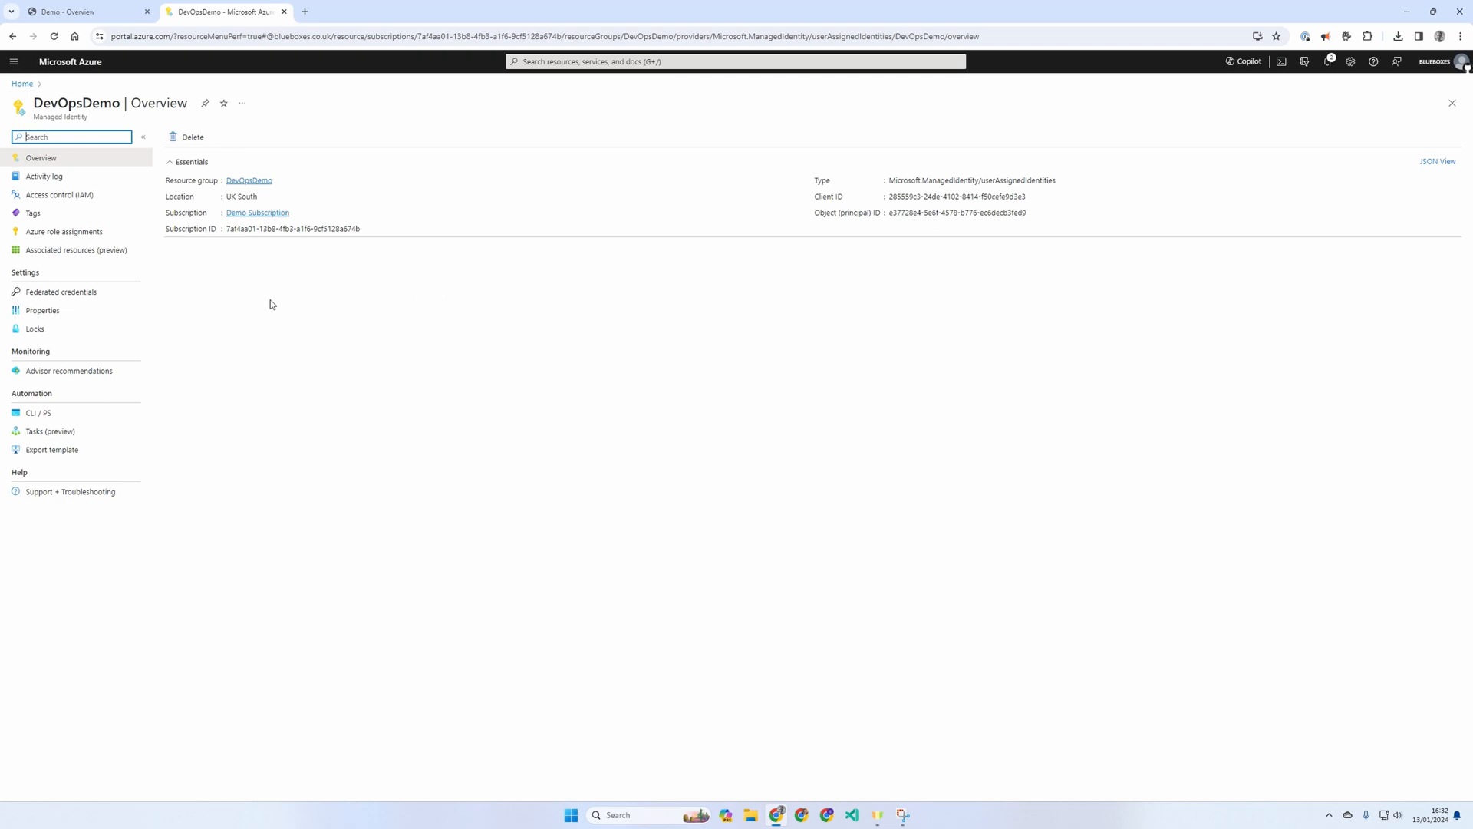
left_click(65, 232)
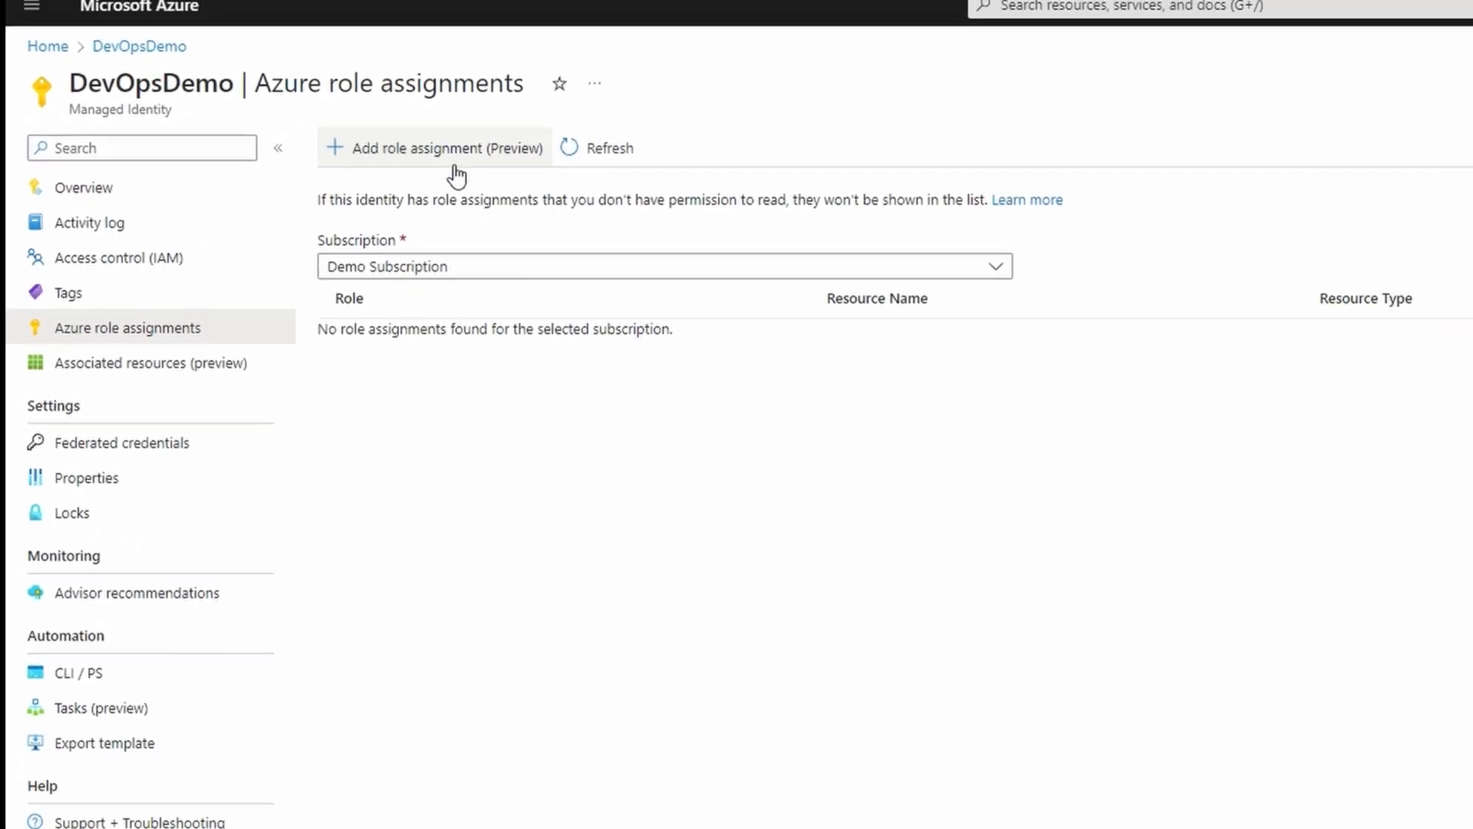
left_click(433, 147)
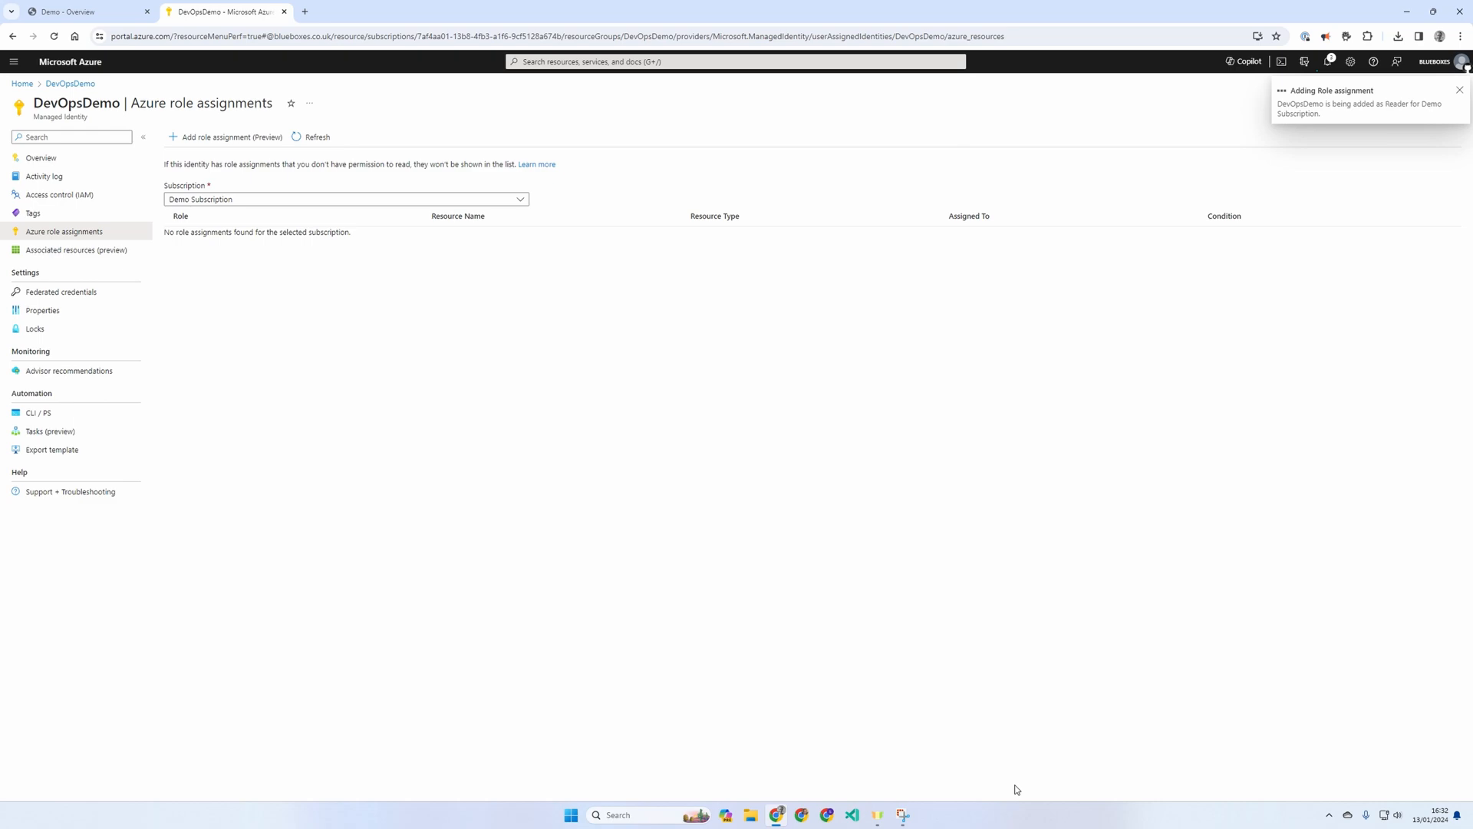
left_click(287, 408)
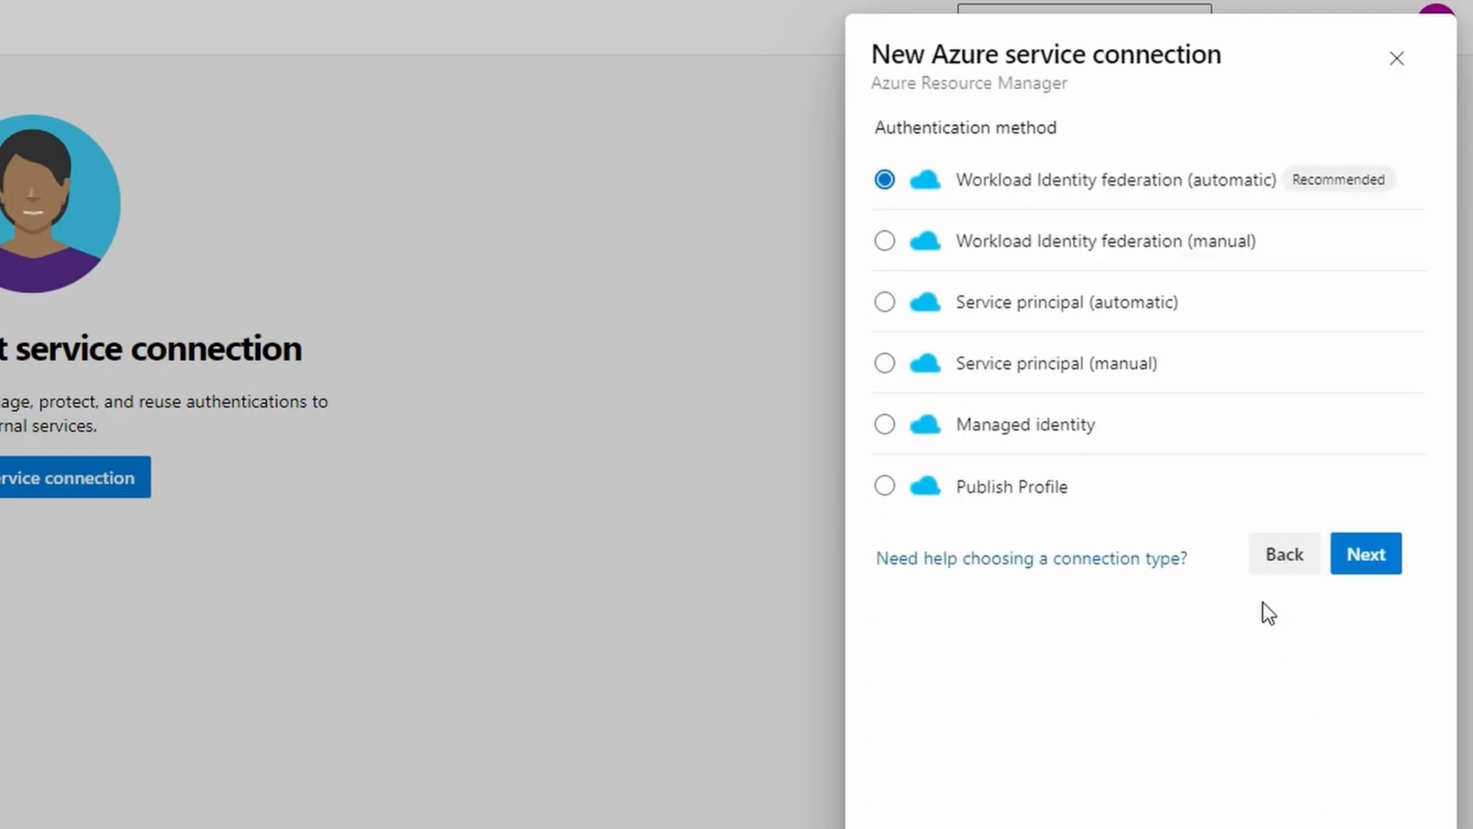
Step: Choose Workload Identity federation (manual), name the connection 'Demo' and continue past basics
left_click(884, 241)
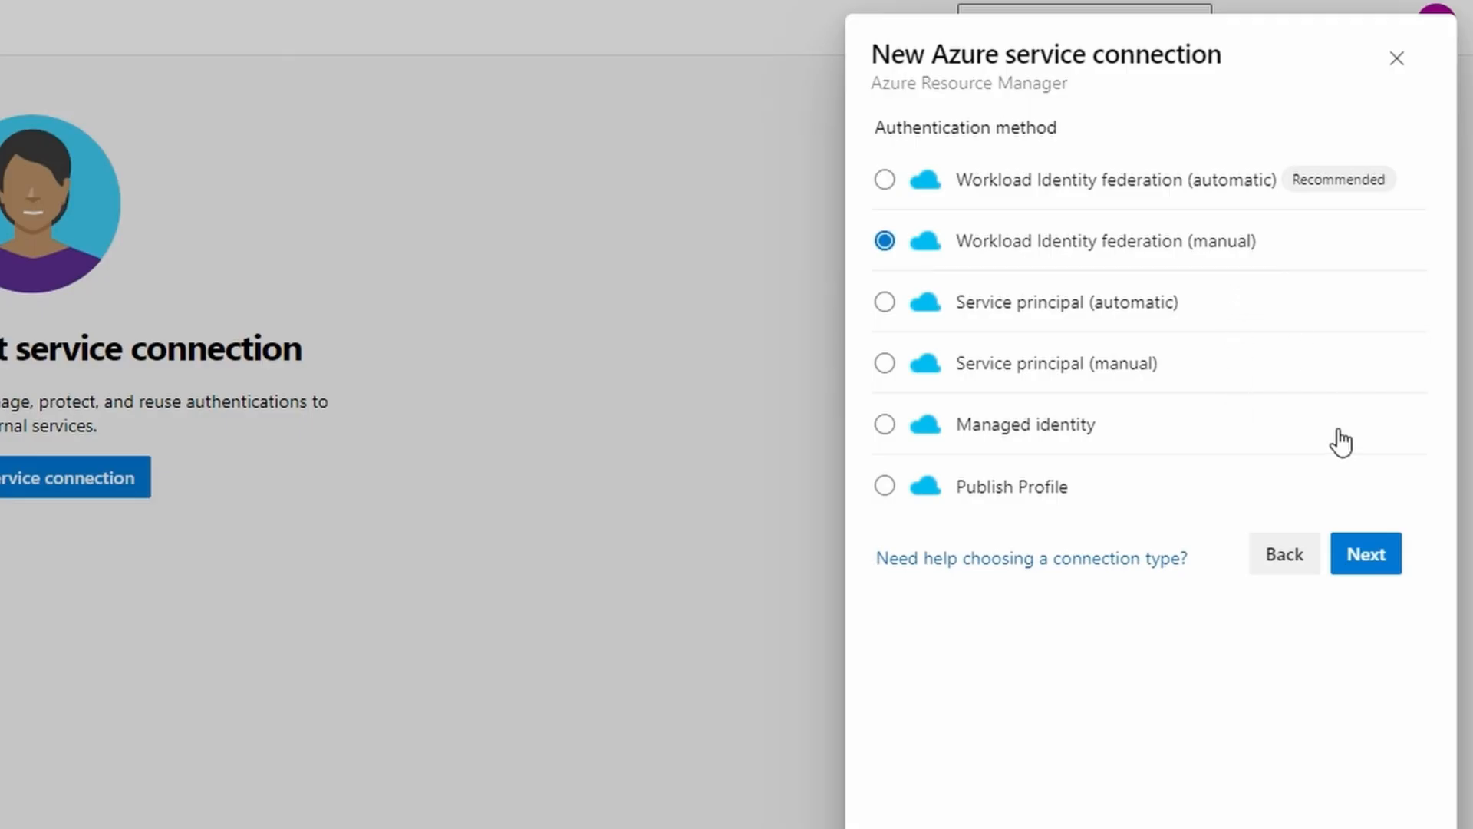
left_click(1366, 552)
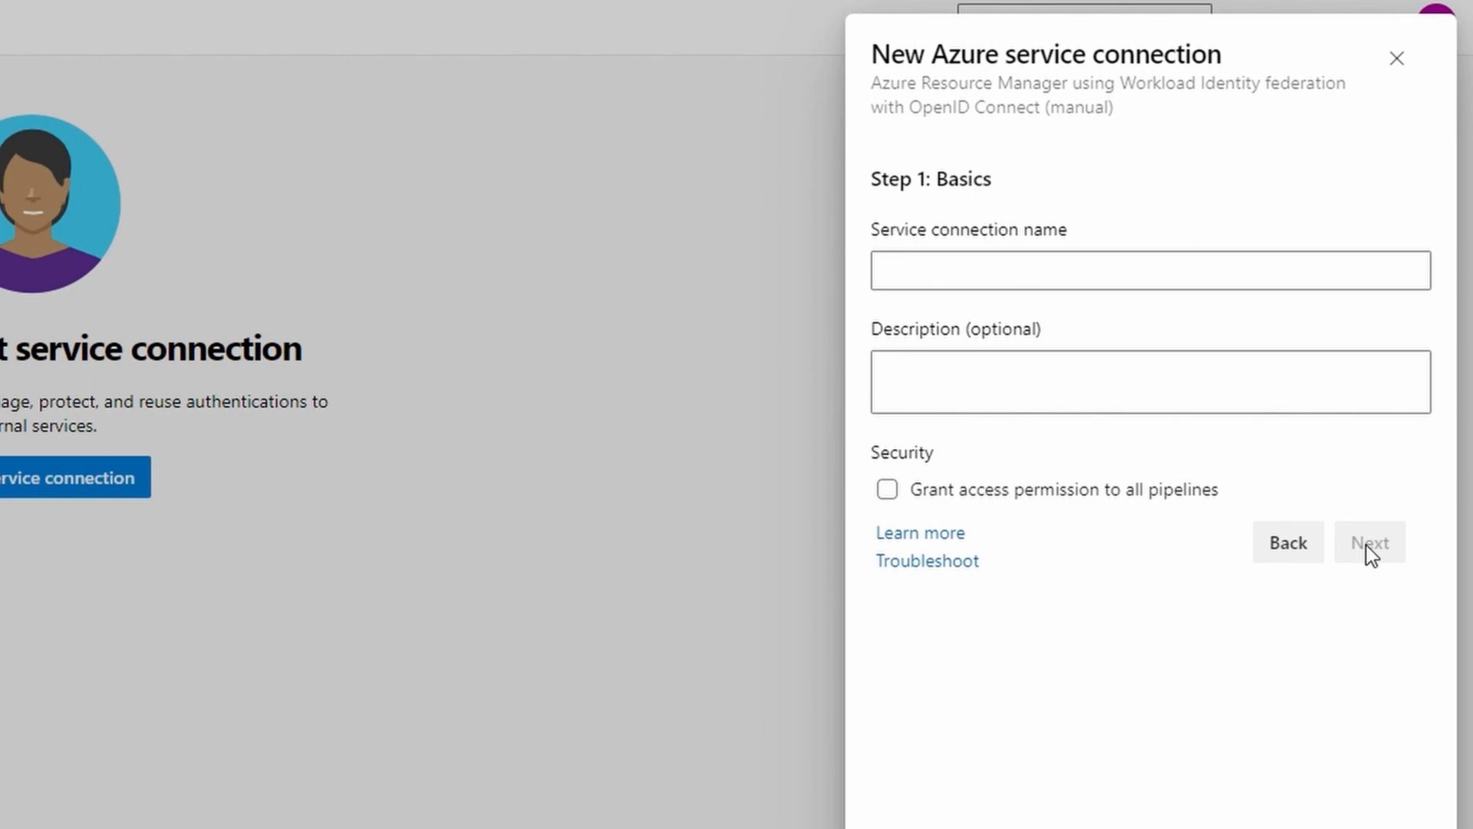
type("Demo")
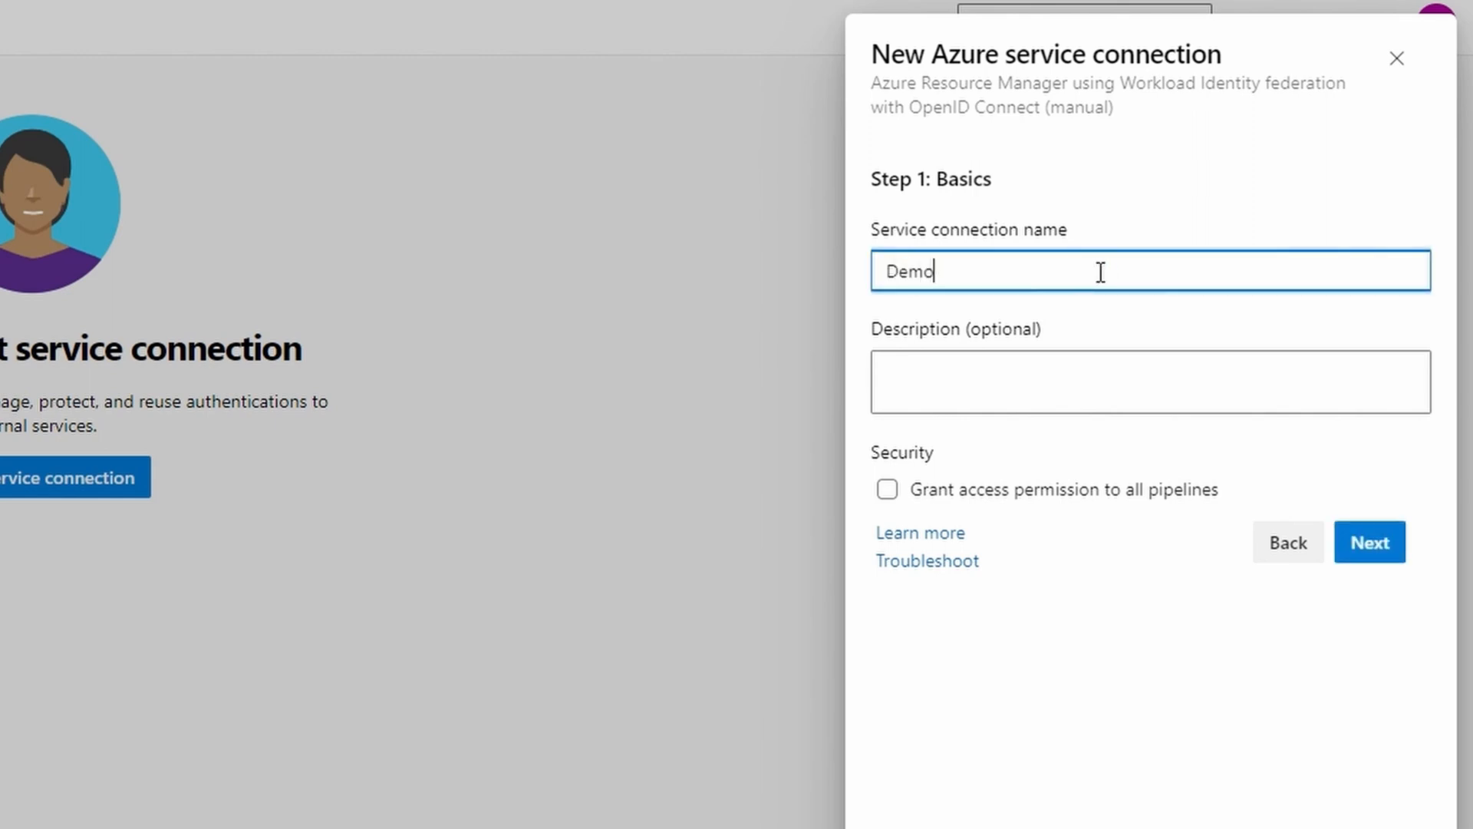
left_click(1367, 541)
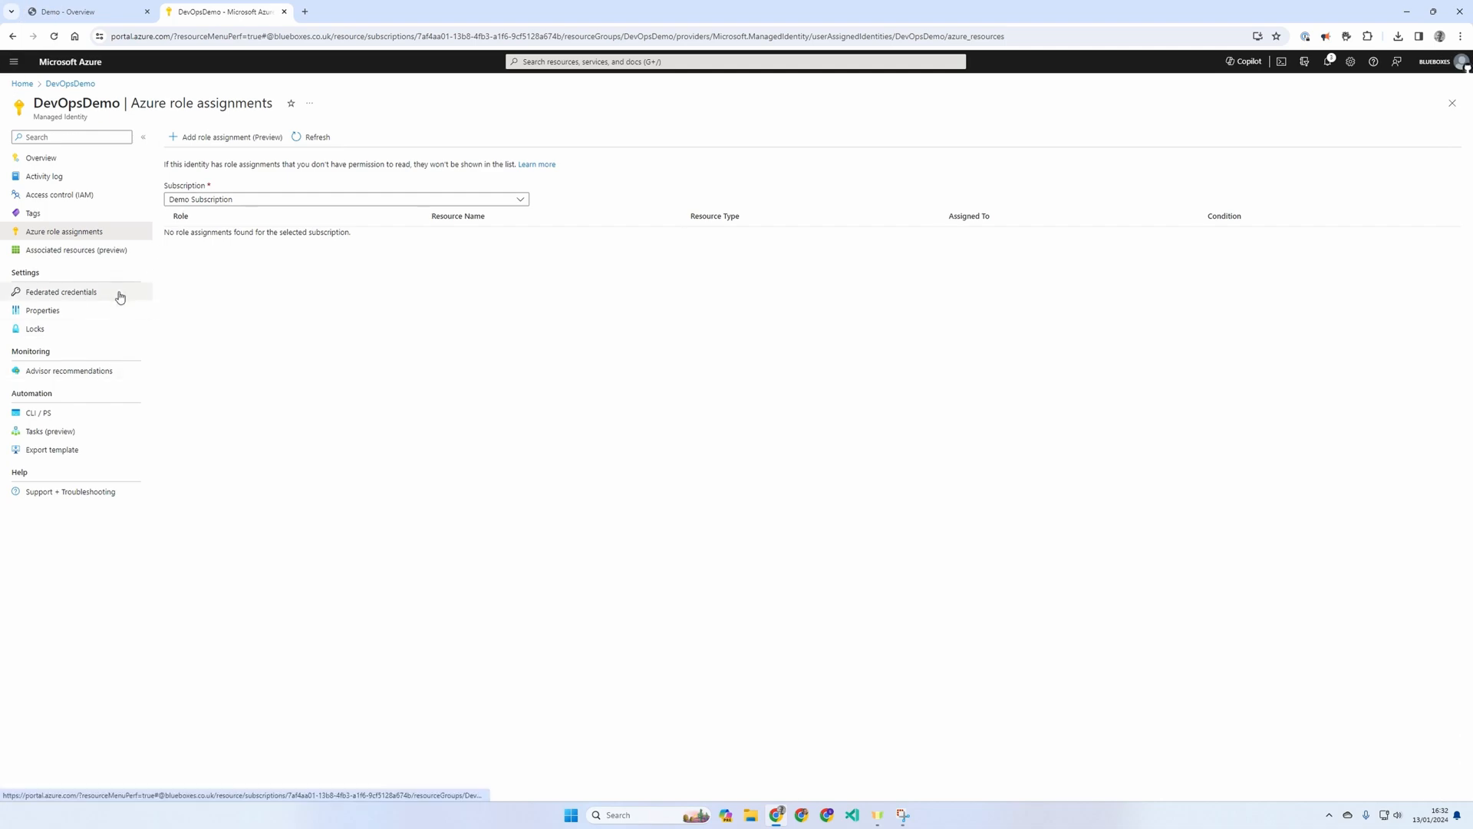
left_click(60, 291)
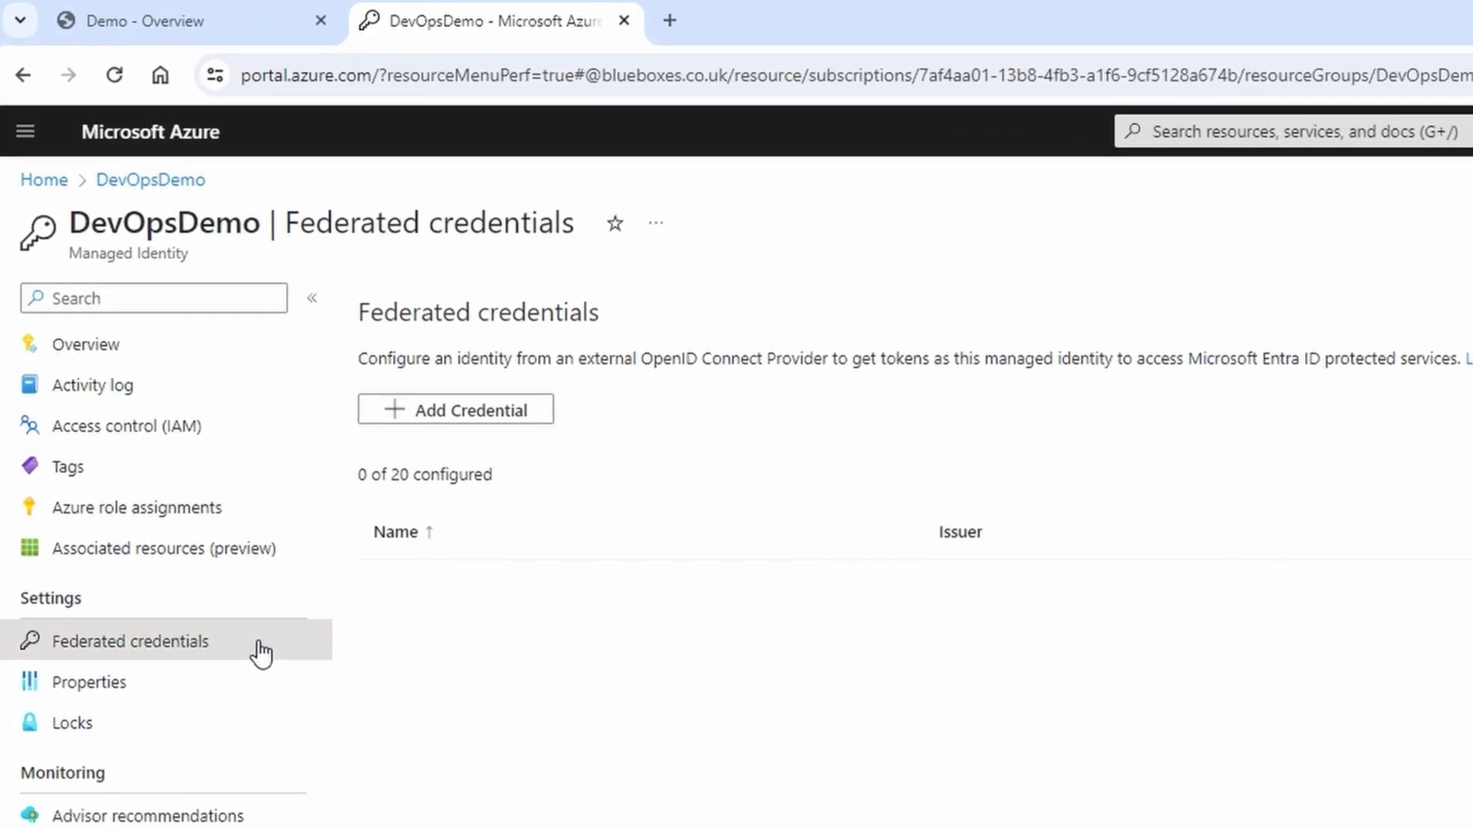
left_click(454, 408)
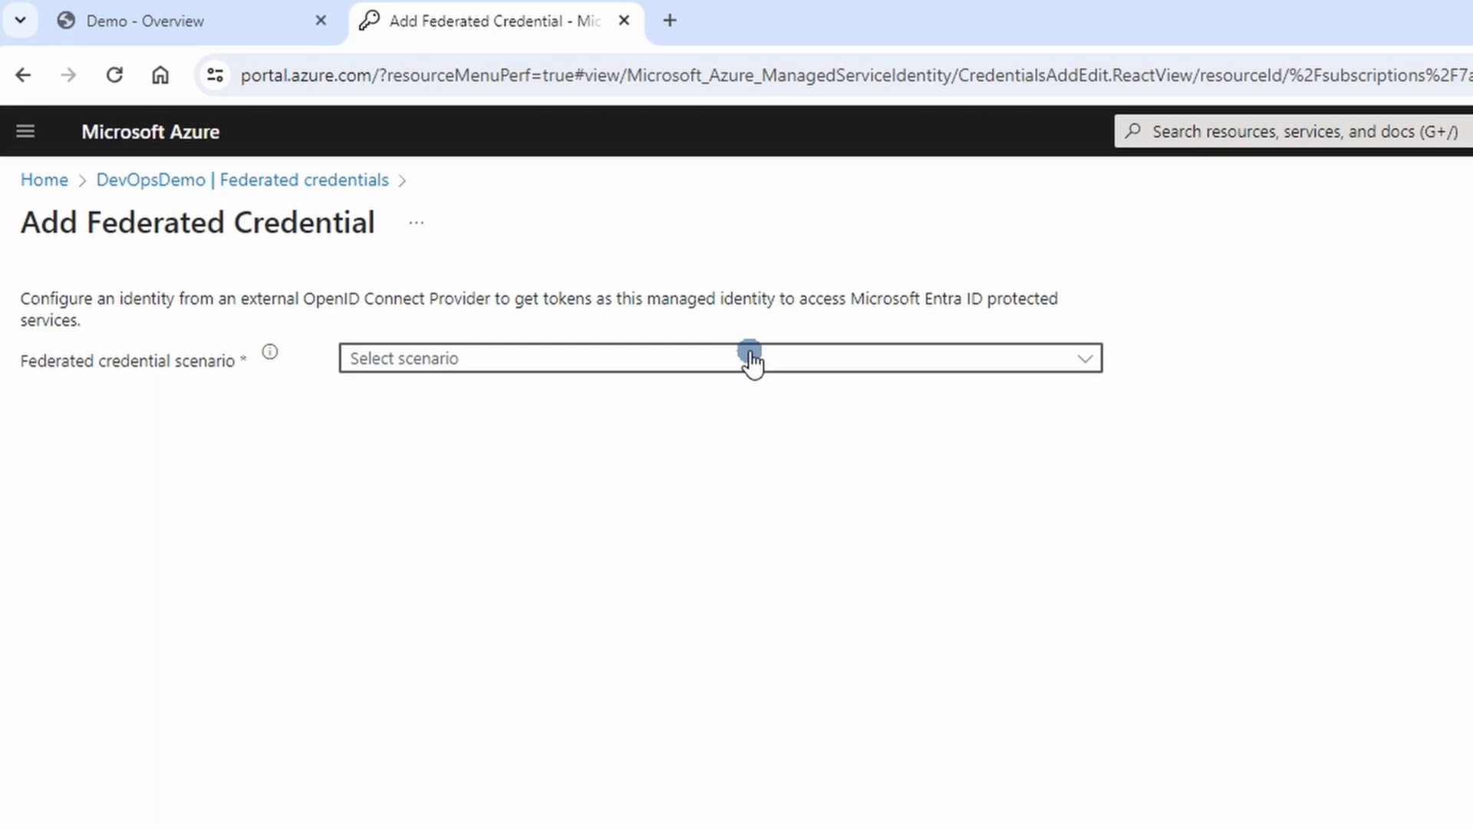
left_click(720, 357)
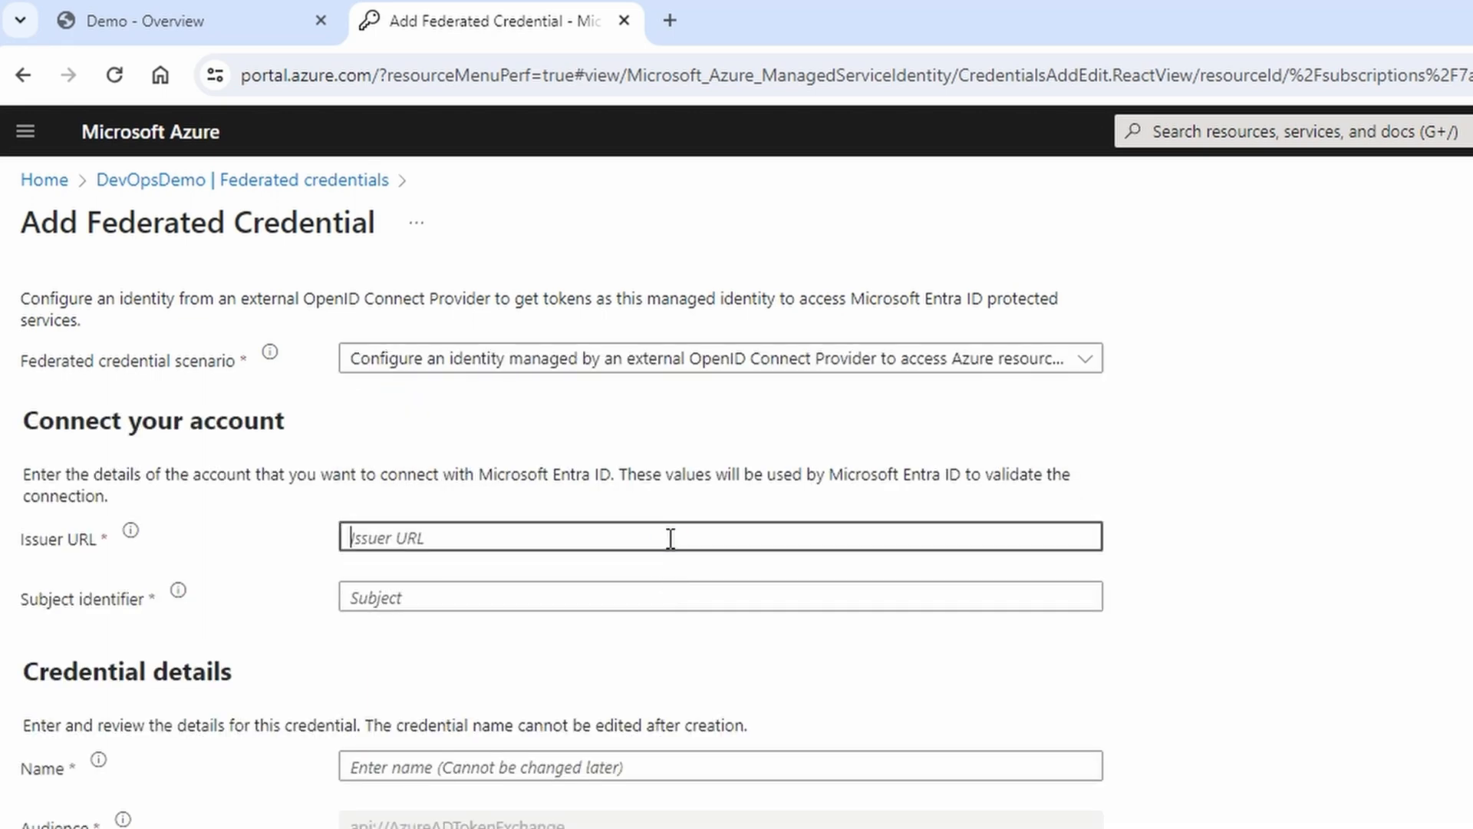
type("https://vstoken.dev.azure.com/3f5eda65-cefe-407d-b3ca-462f07e31dd0")
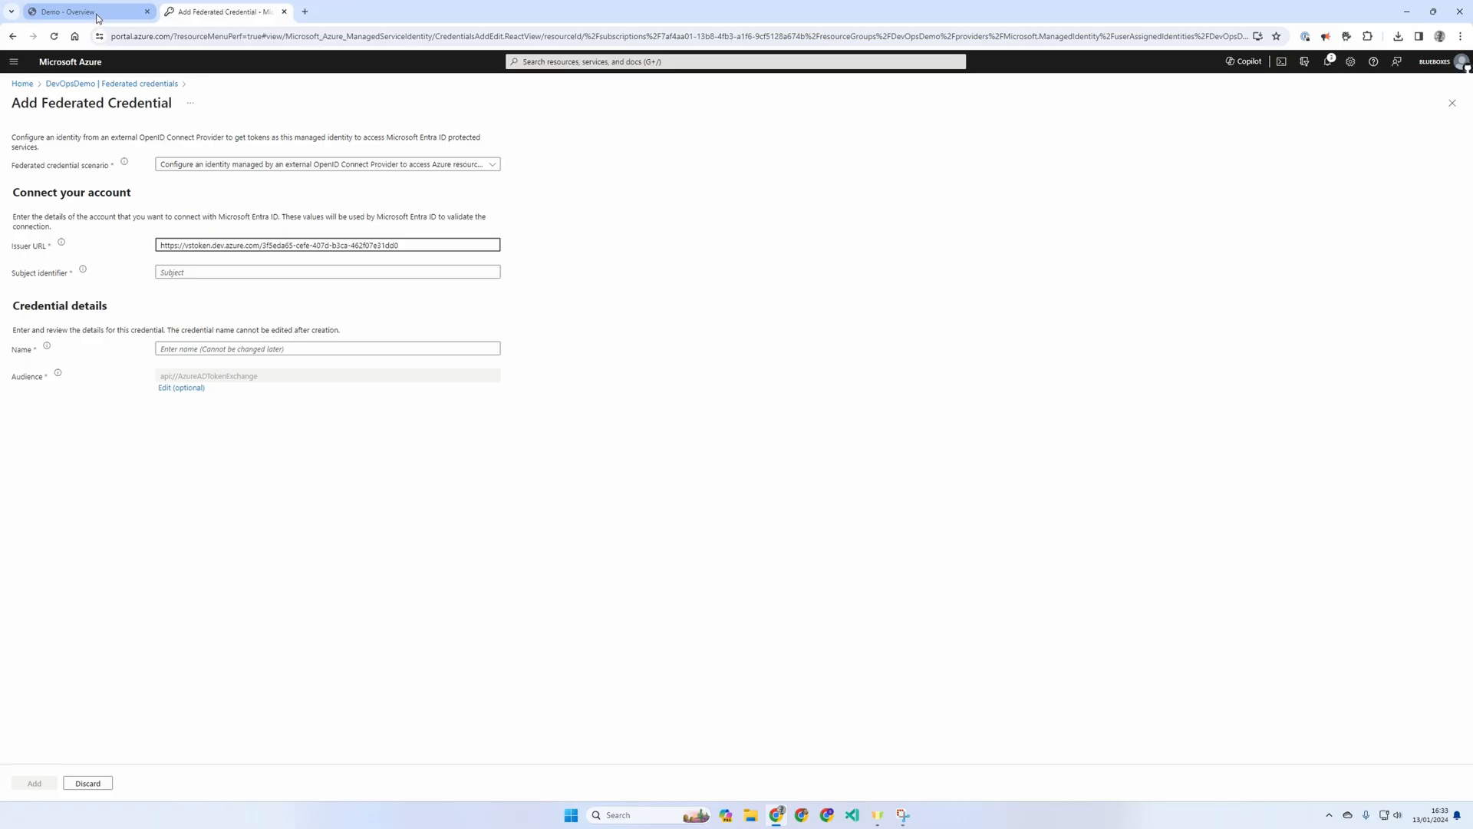
left_click(84, 11)
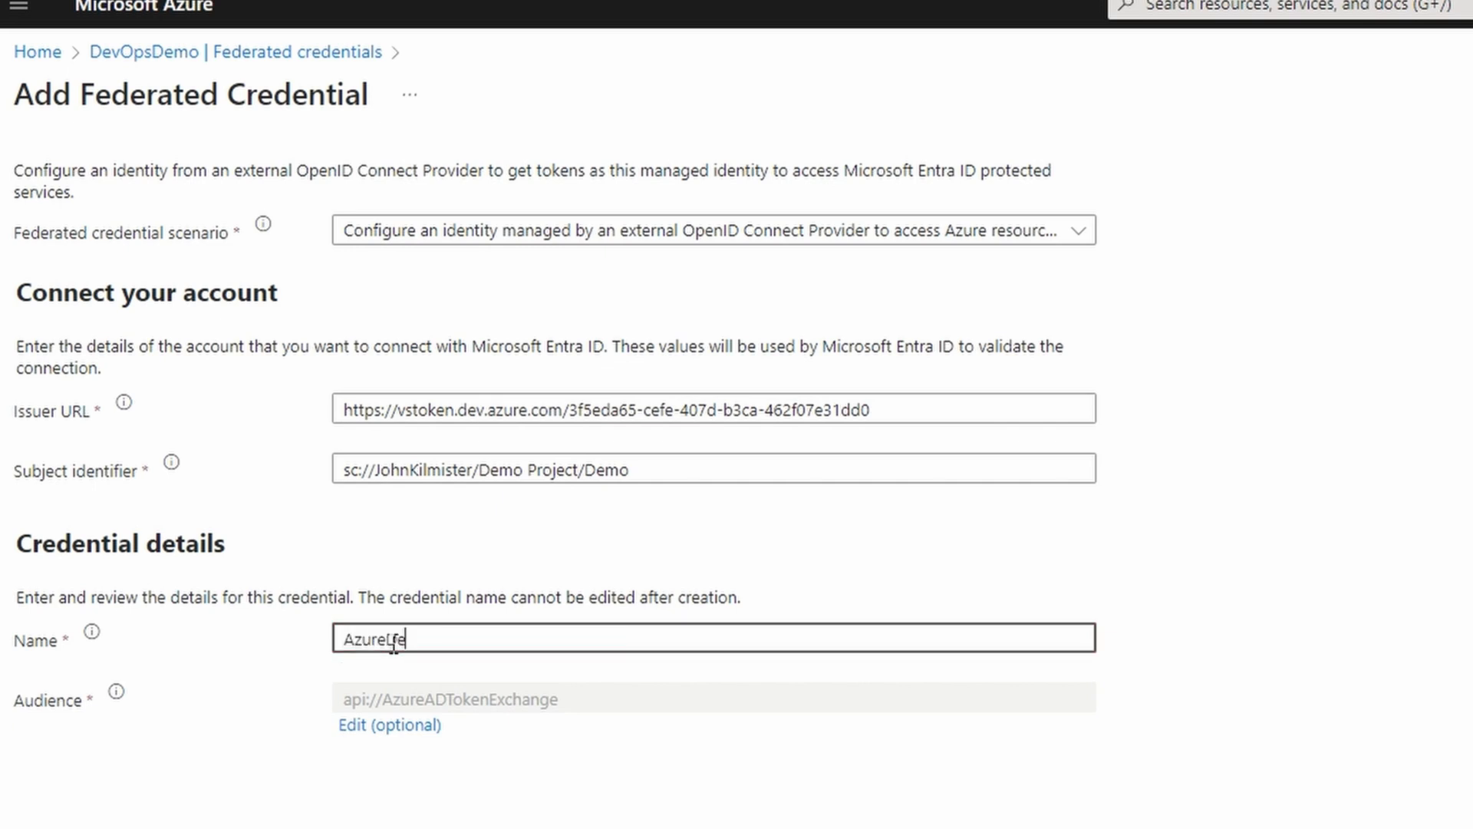
type("DevOps")
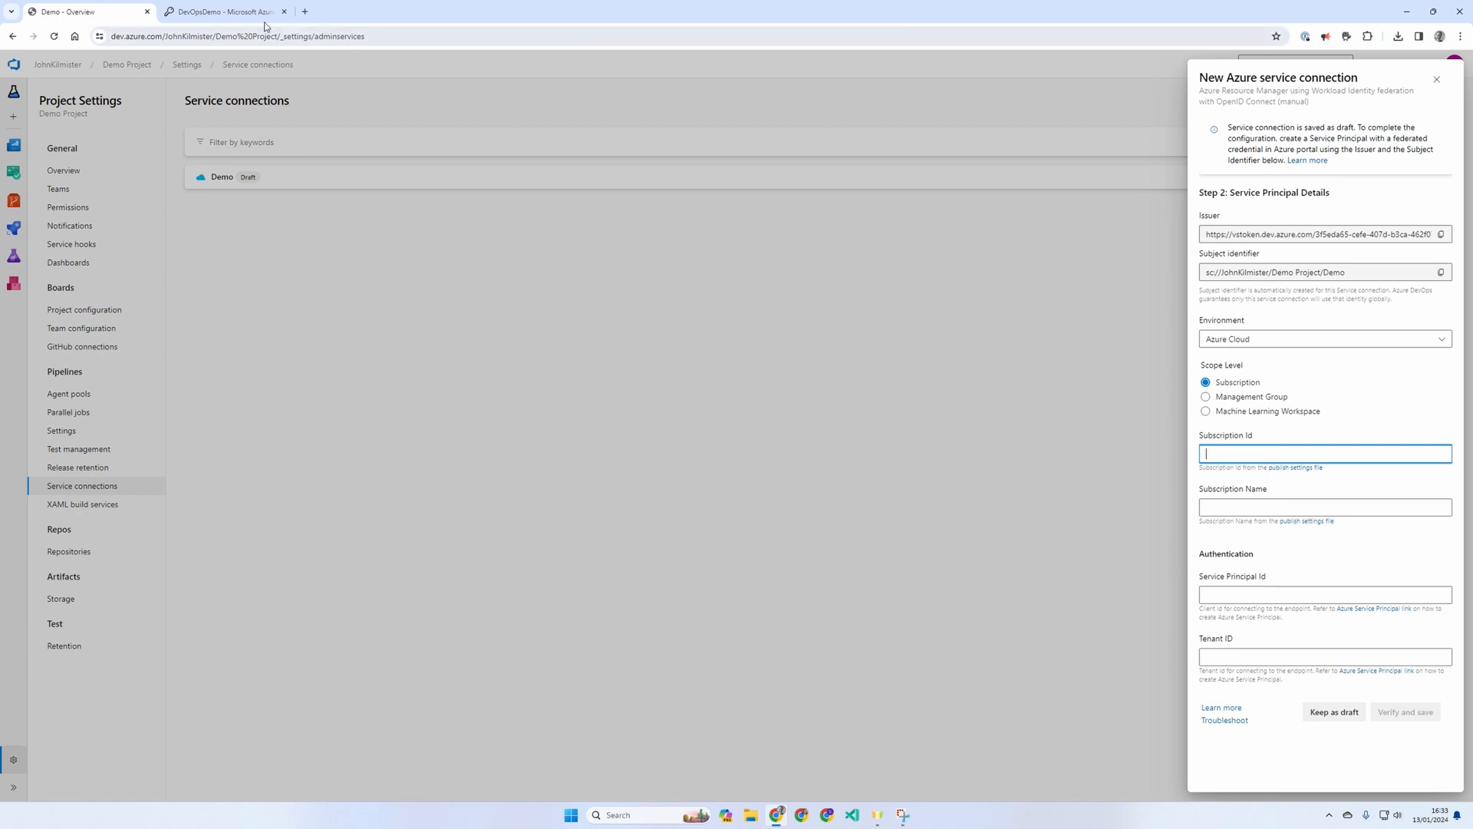
Step: Fill in the subscription ID from DevOpsDemo's overview, the name 'Demo Subscription' and the client ID as service principal
left_click(223, 11)
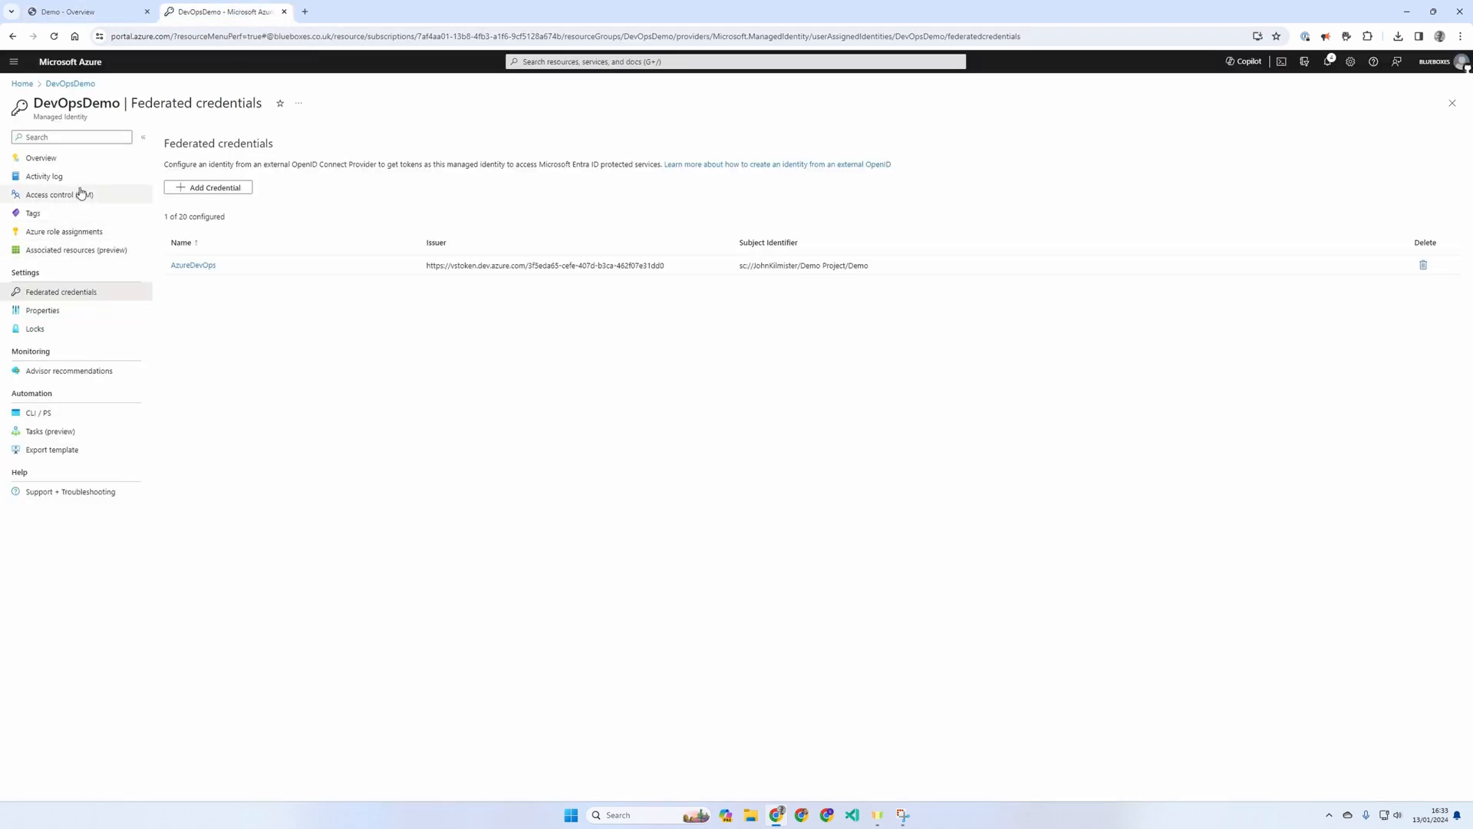
left_click(40, 158)
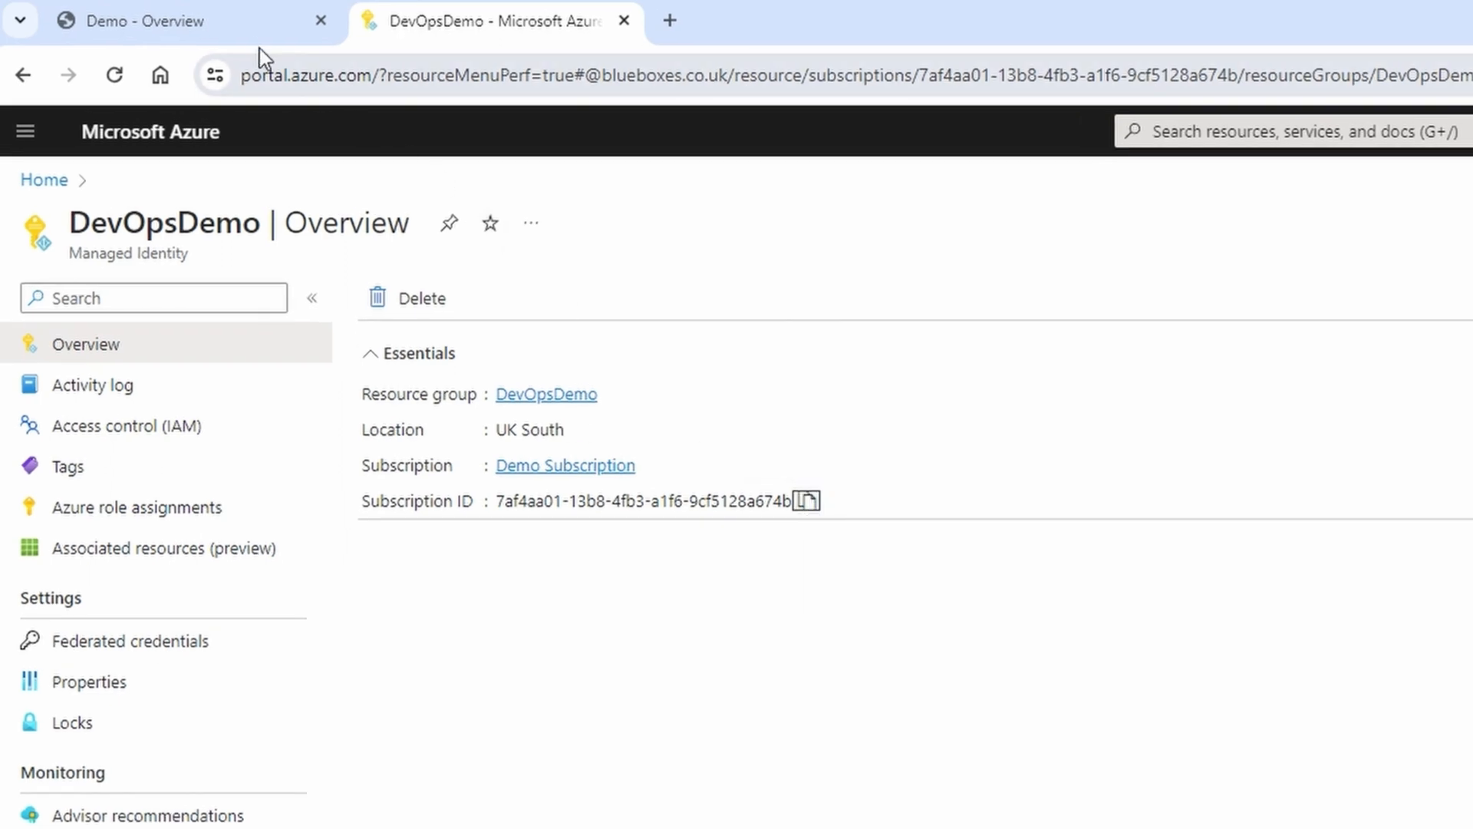
left_click(141, 20)
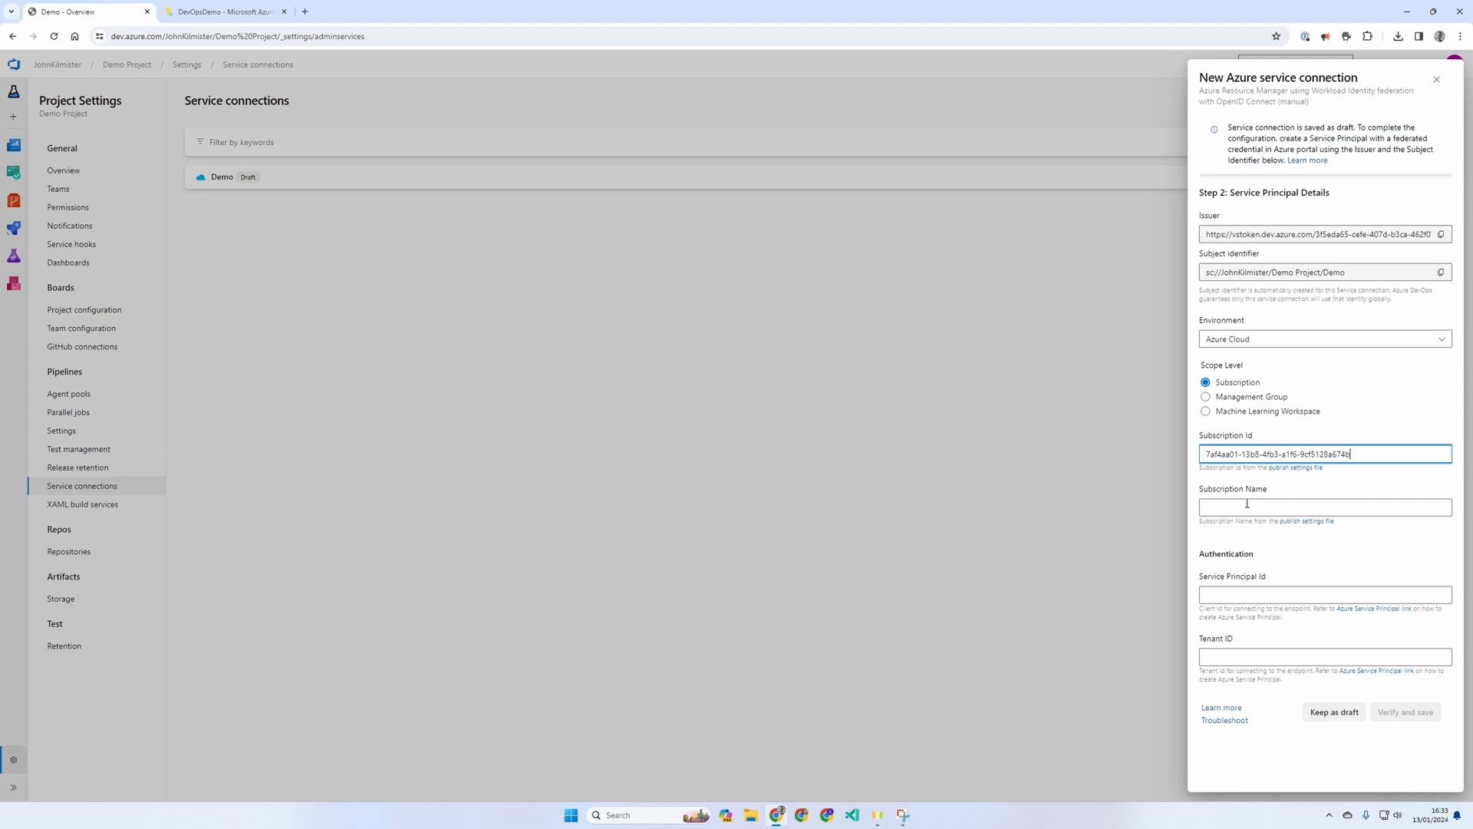
type("Demo Subscription")
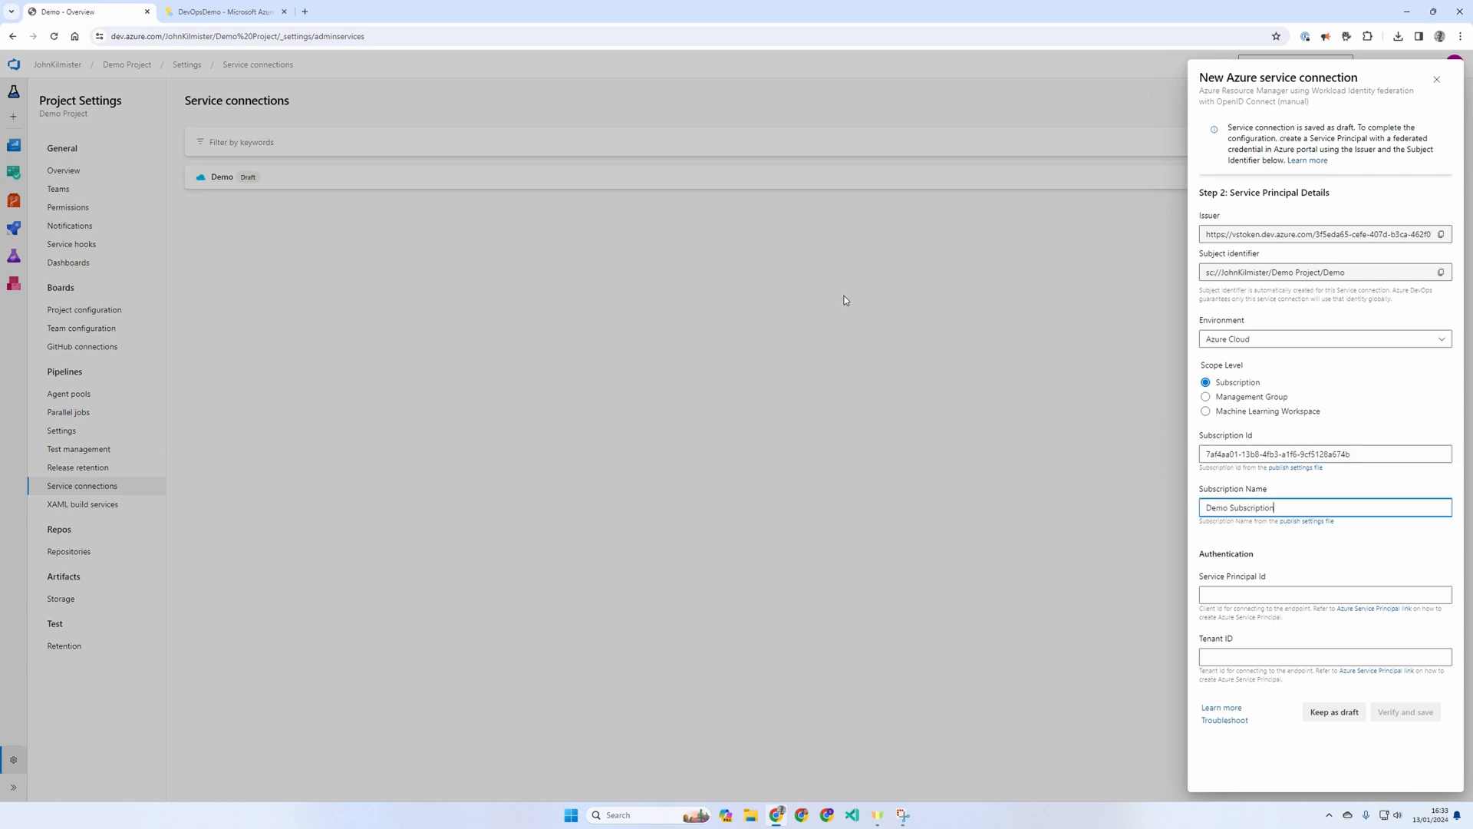
left_click(223, 11)
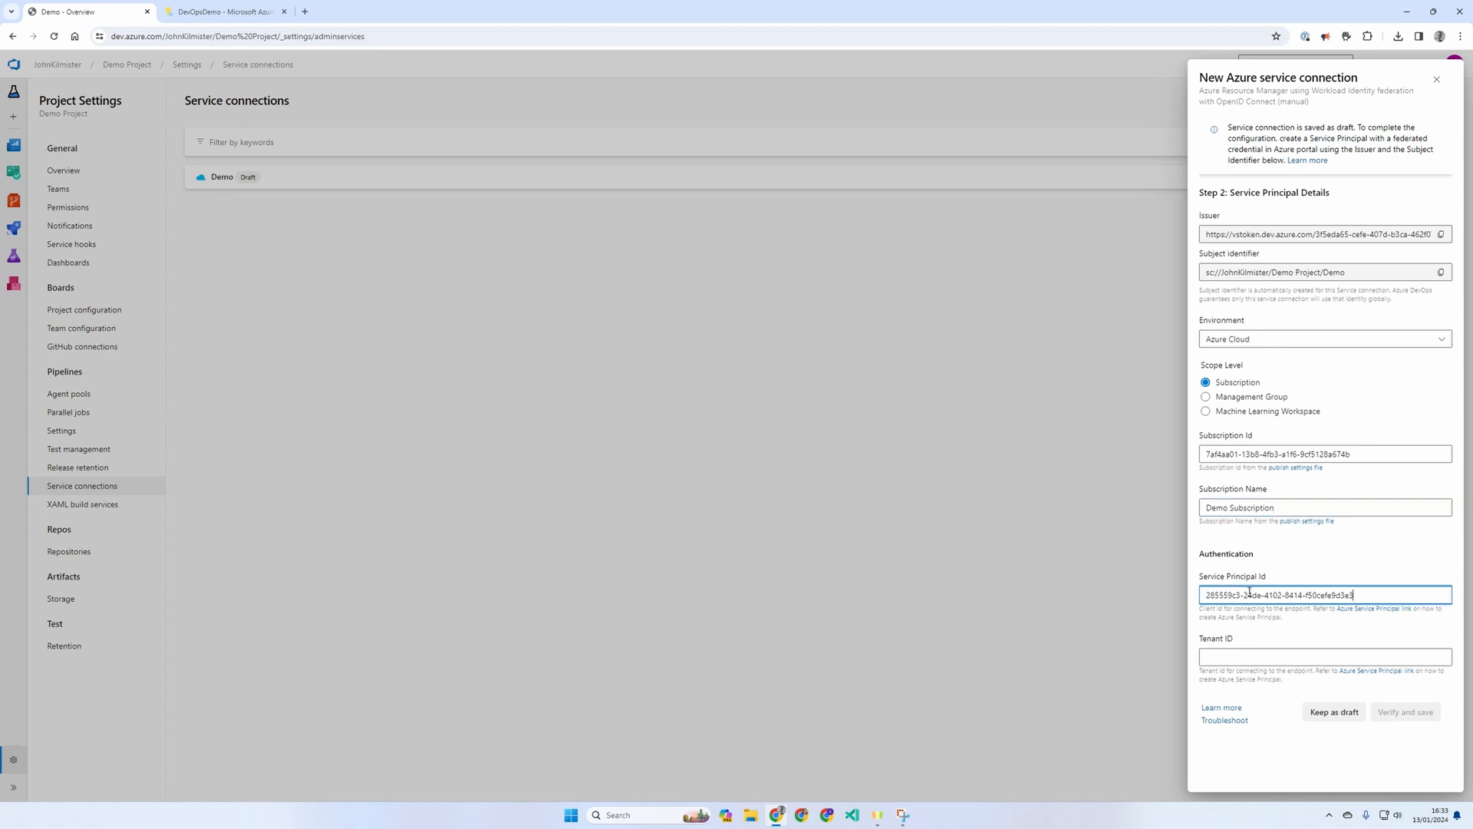
Step: Search the portal for 'tenant' and open Tenant properties to get the Tenant ID
left_click(223, 11)
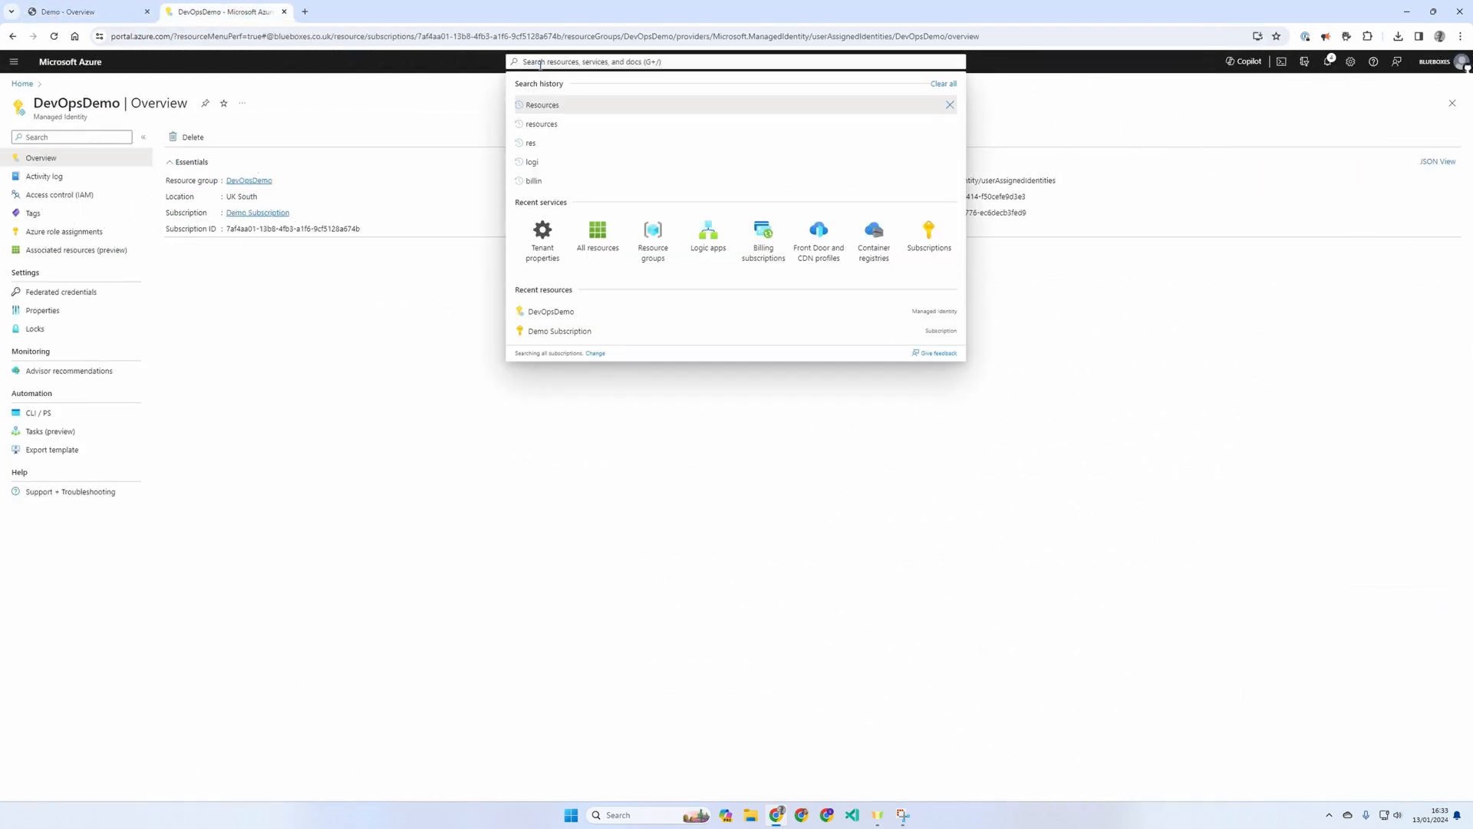
type("tenant")
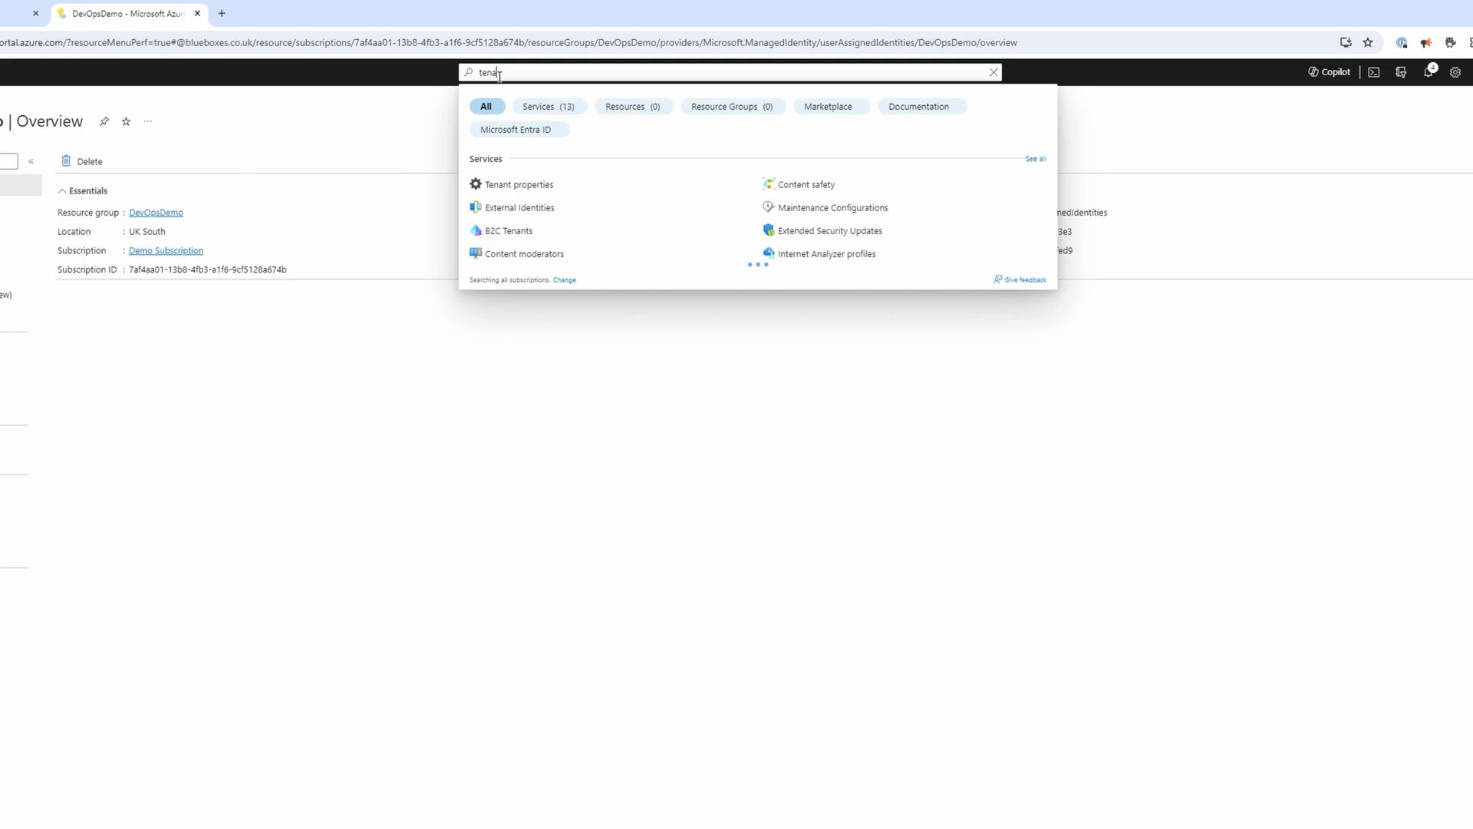
type("n")
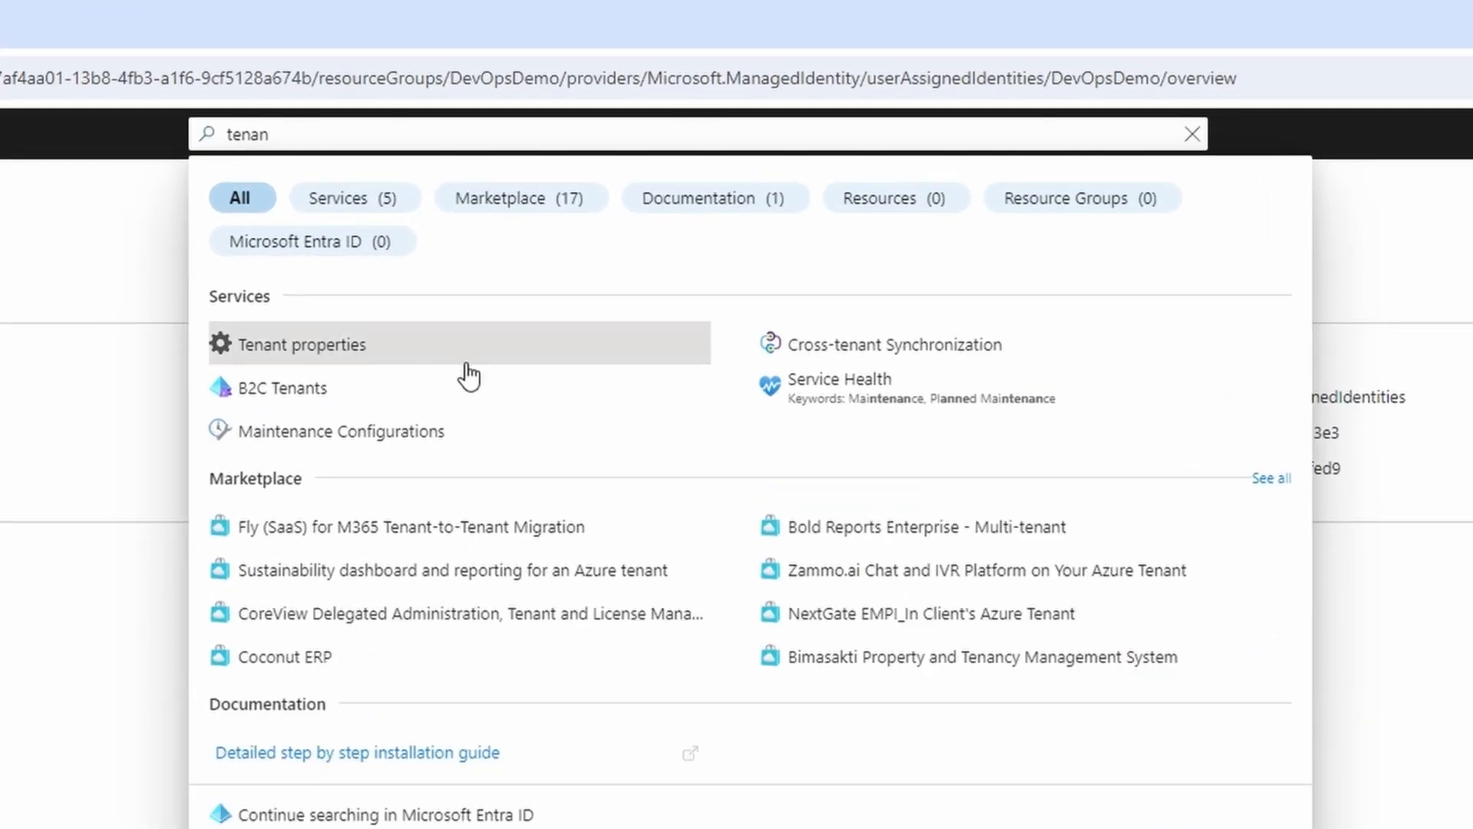
left_click(303, 344)
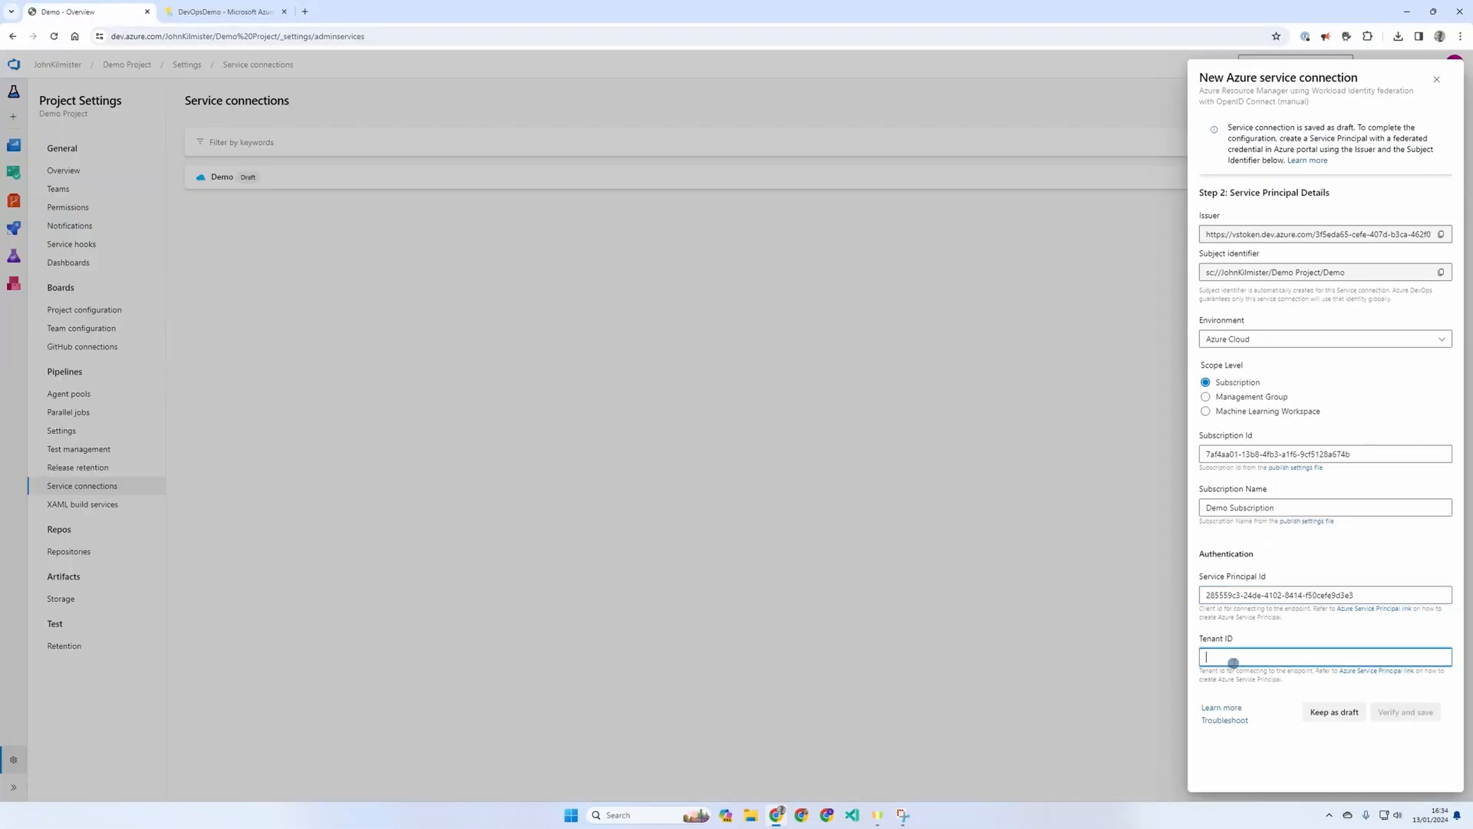
type("ea61630a-a985-4020-8602-e6fd21fc1462")
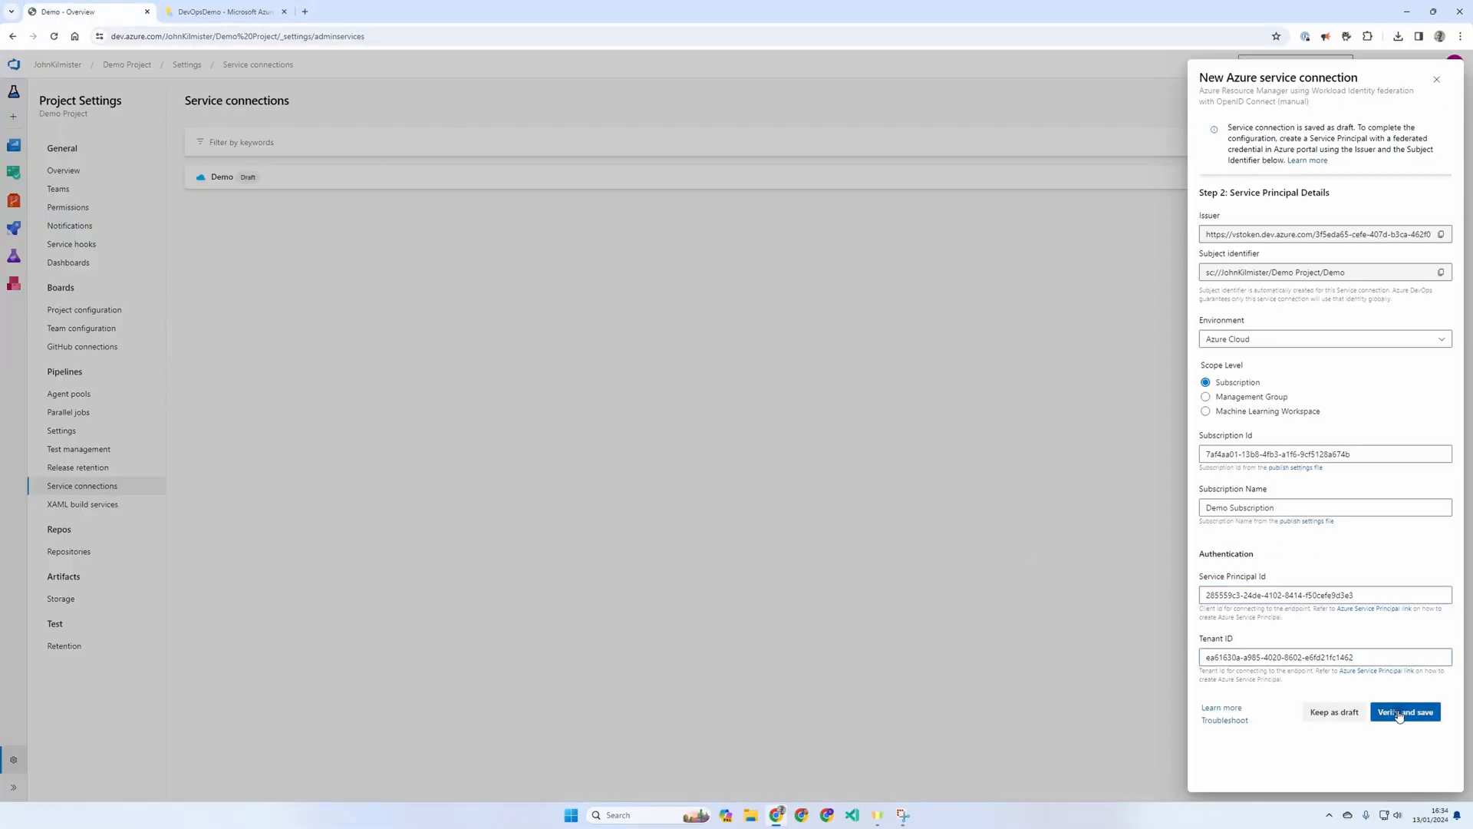
left_click(1404, 711)
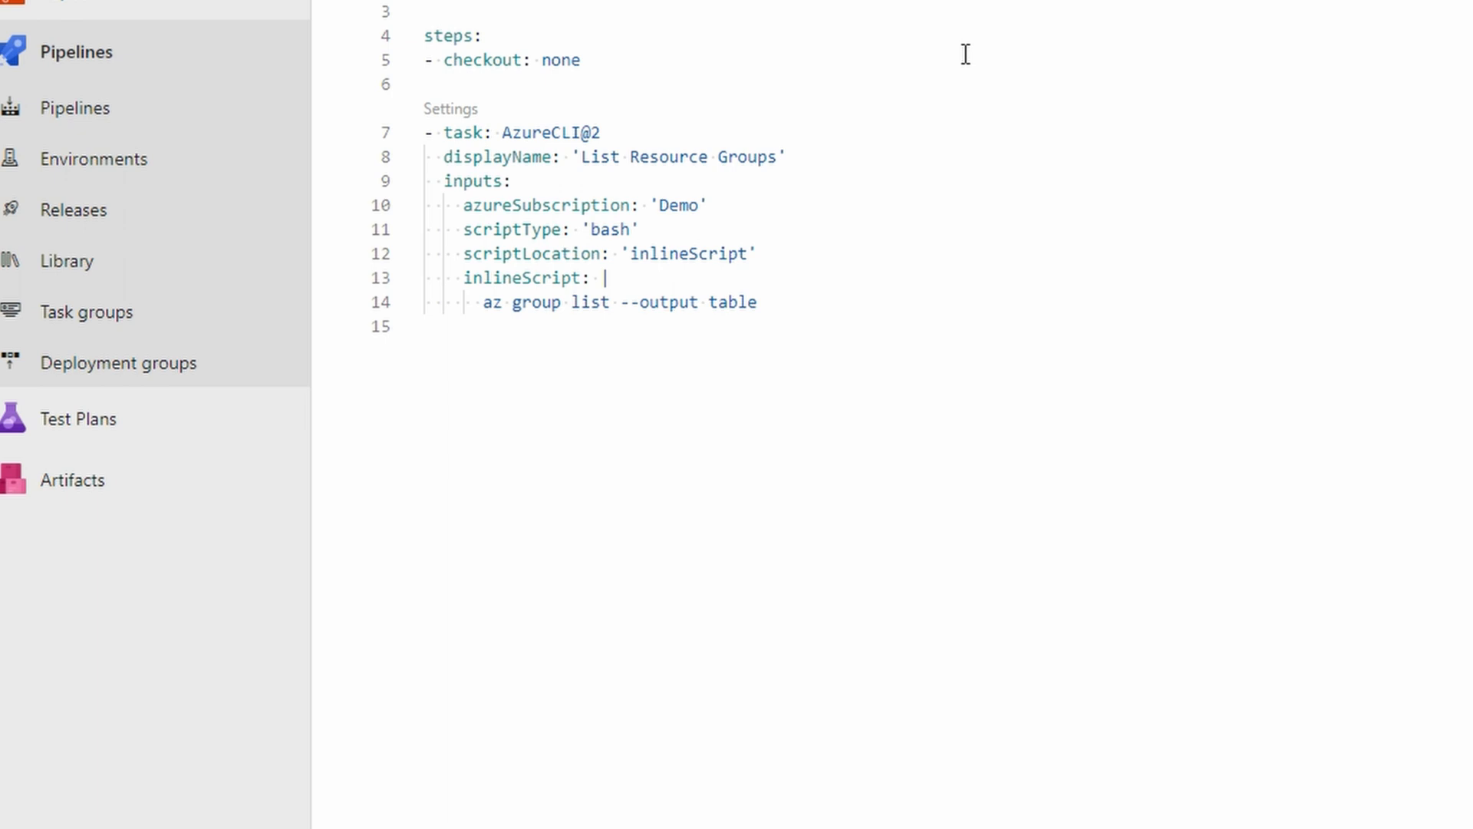
Step: Highlight 'Demo' as the azureSubscription of the AzureCLI@2 task listing resource groups
double_click(677, 204)
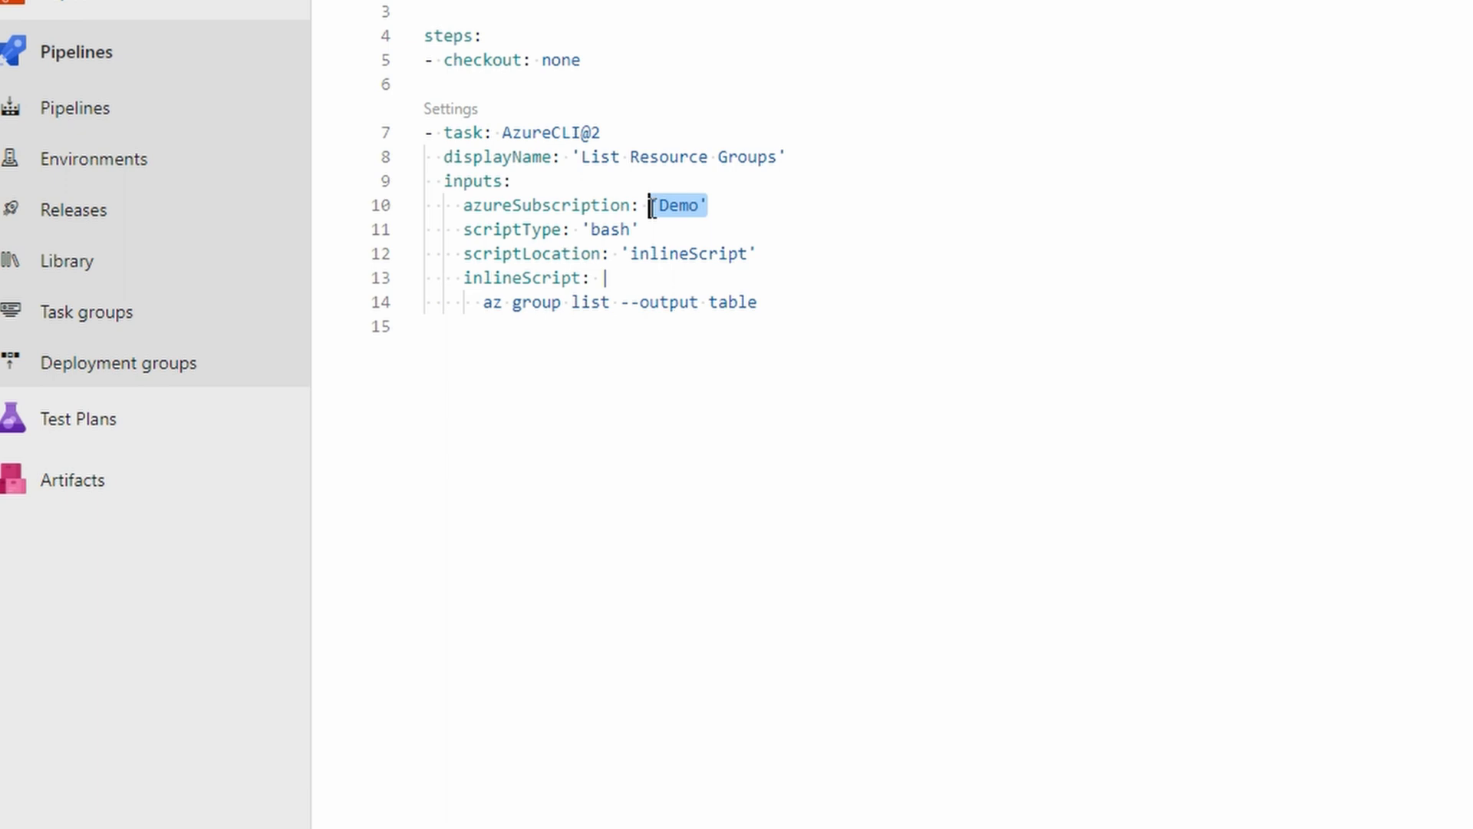
scroll("up", 3)
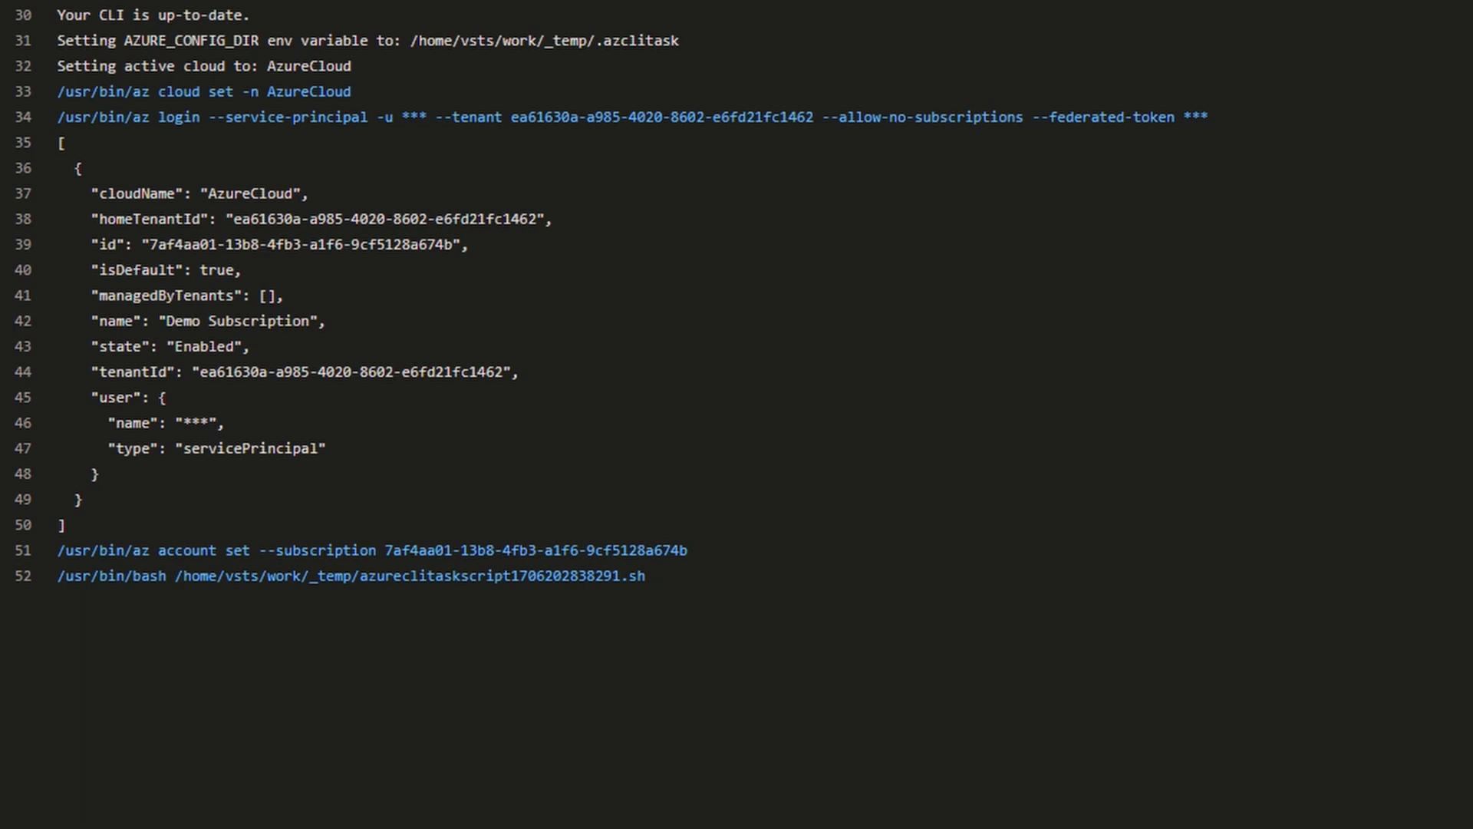
Step: Scroll the List Resource Groups log to the az group list output showing DemoSeptember2022 and DevOpsDemo as Succeeded
scroll("down", 3)
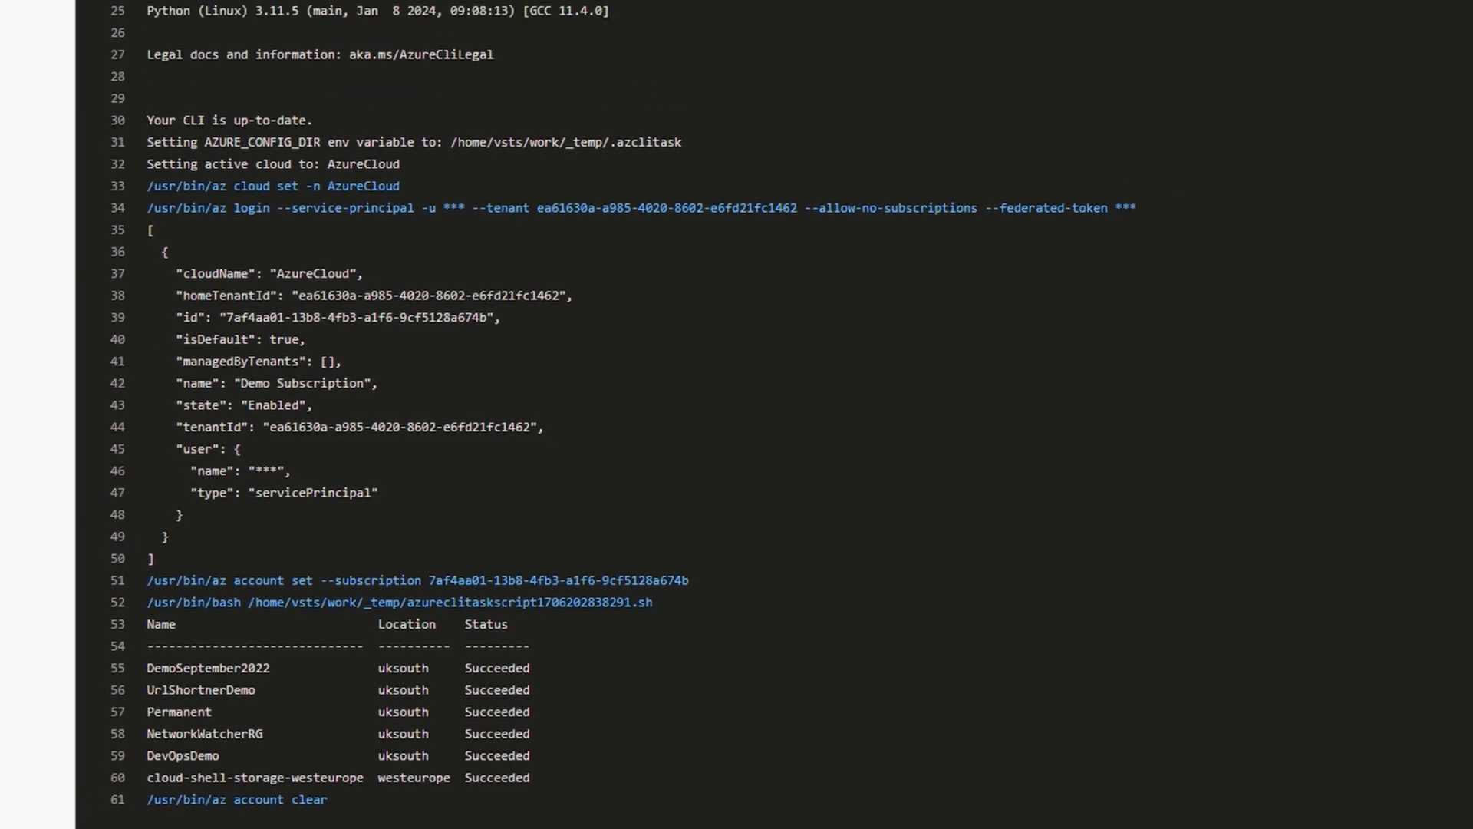